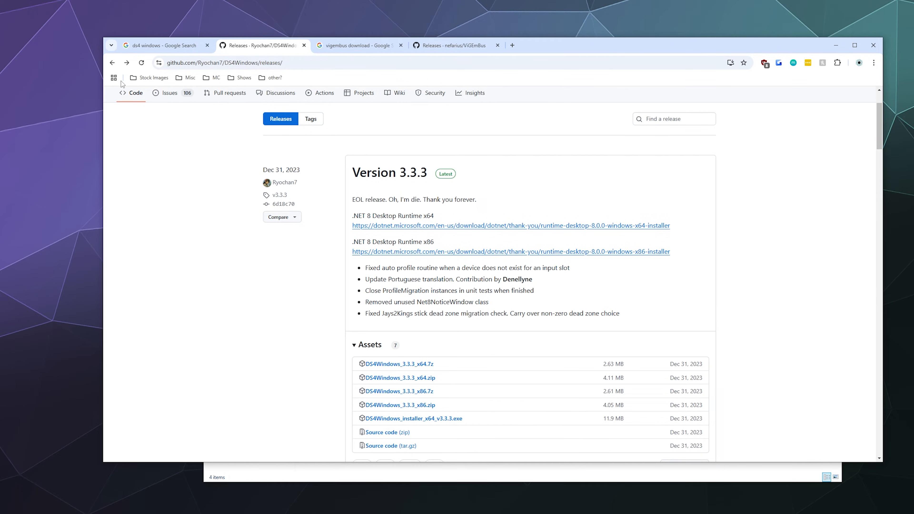
Step: Return to the 'ds4 windows' Google results and scroll to the GitHub DS4Windows releases link
left_click(160, 46)
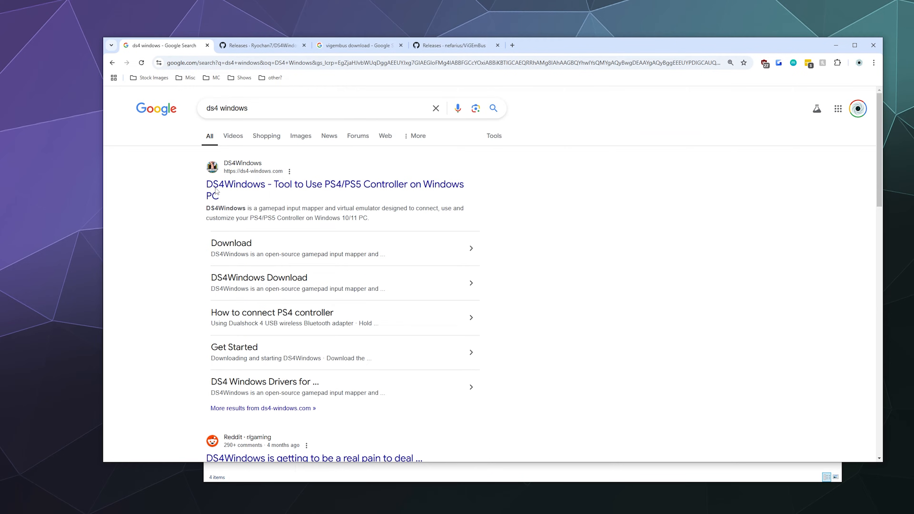
scroll("down", 3)
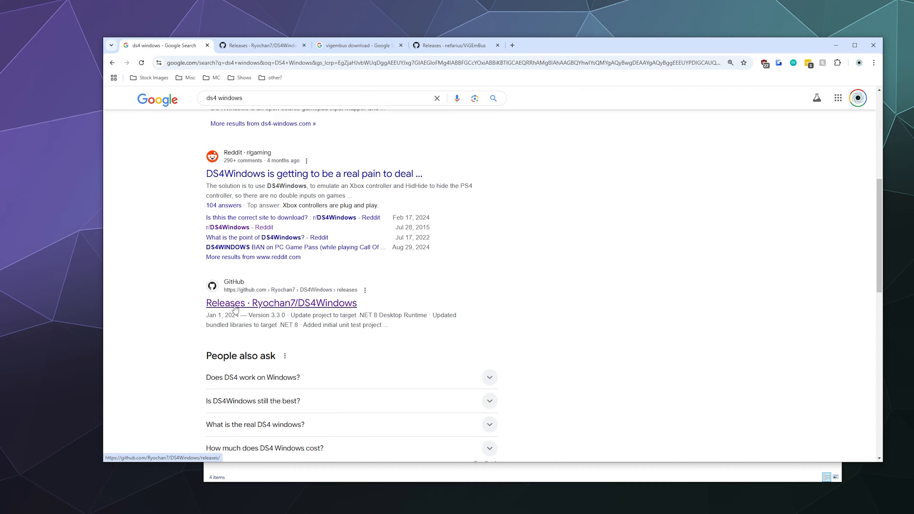
mouse_move(173, 335)
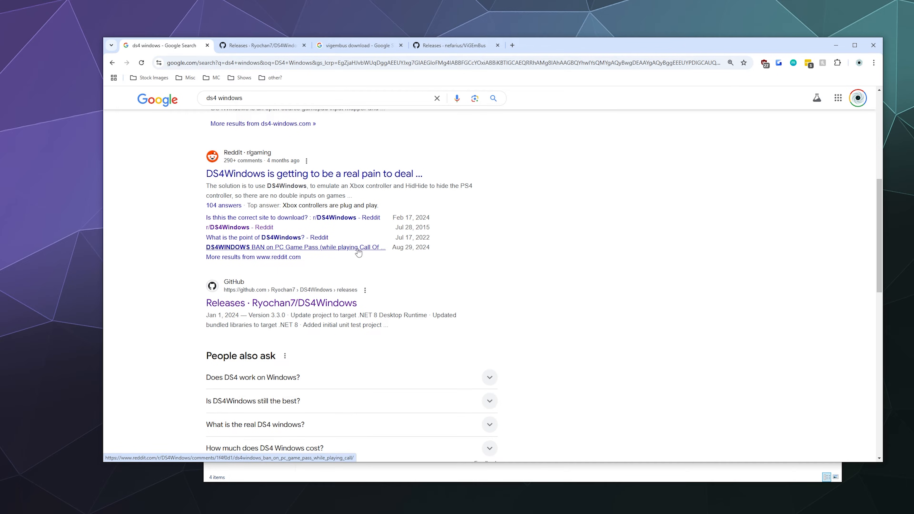
mouse_move(150, 261)
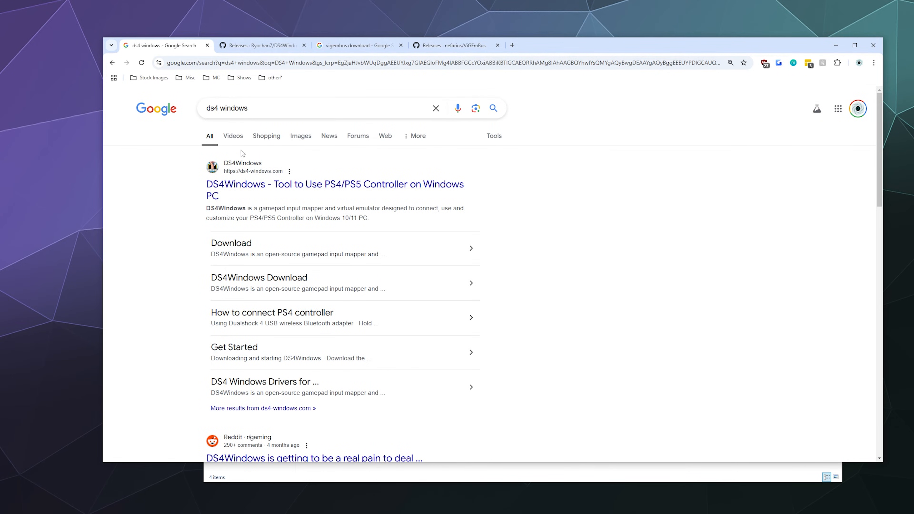
scroll("down", 3)
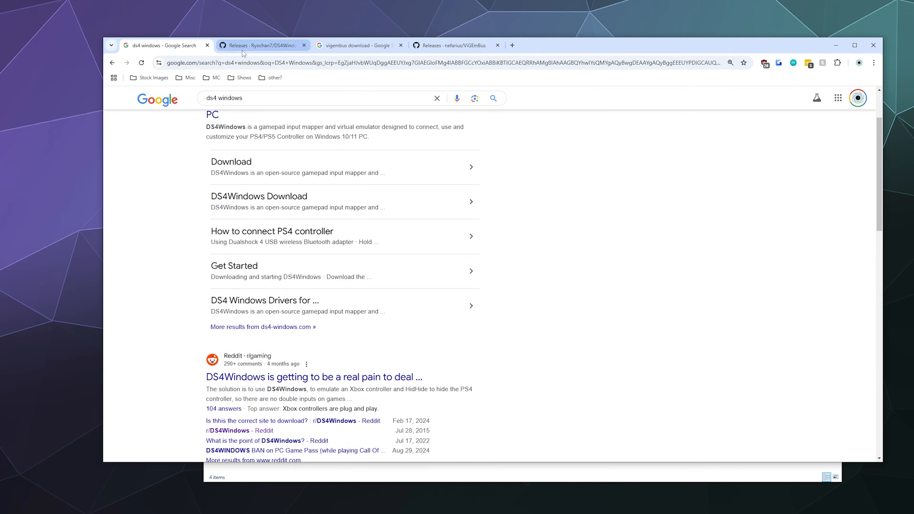
Step: Switch back to the Ryochan7/DS4Windows releases page showing Version 3.3.3
left_click(263, 45)
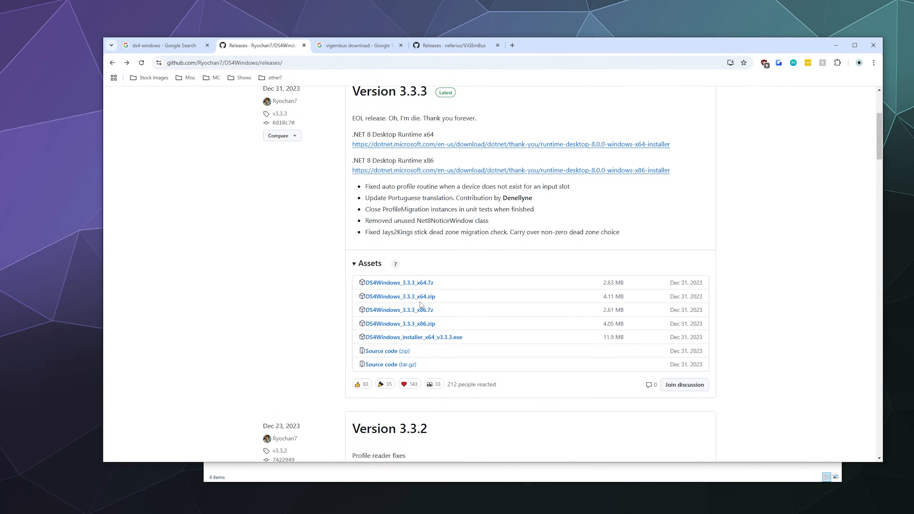
mouse_move(399, 296)
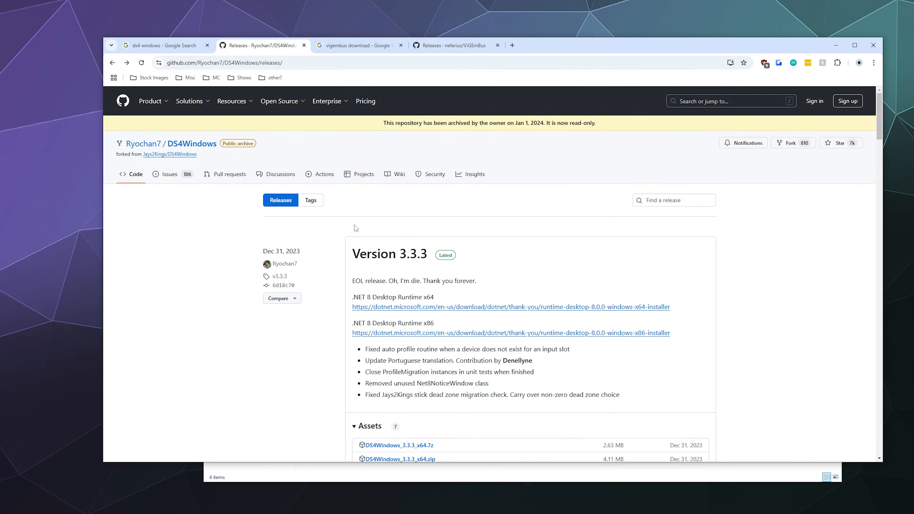
mouse_move(365, 299)
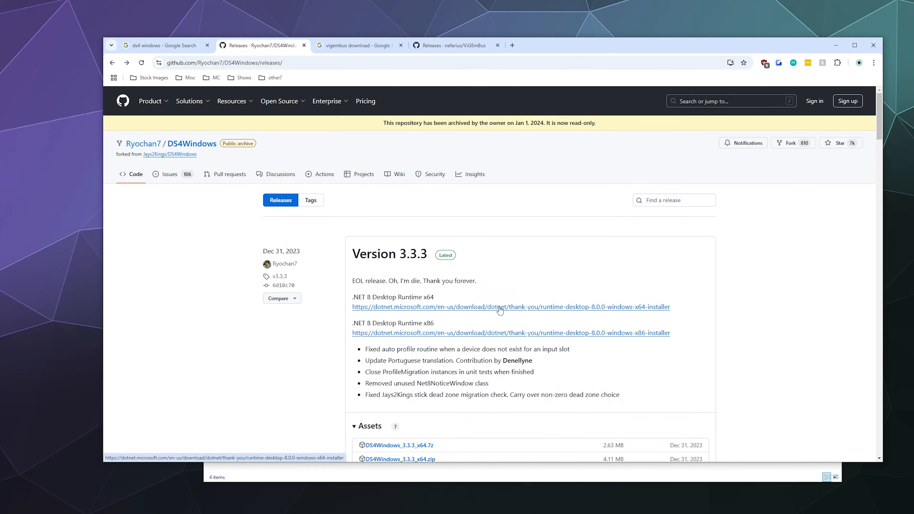
mouse_move(505, 296)
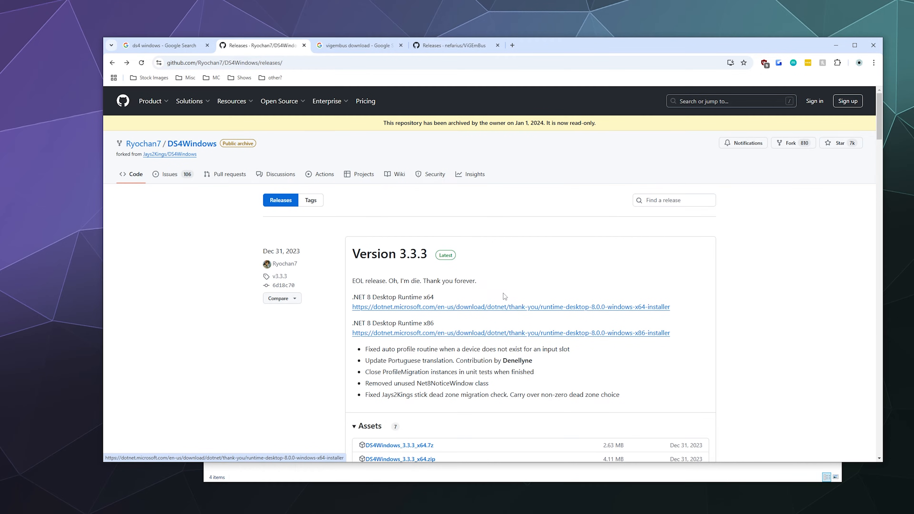
mouse_move(575, 313)
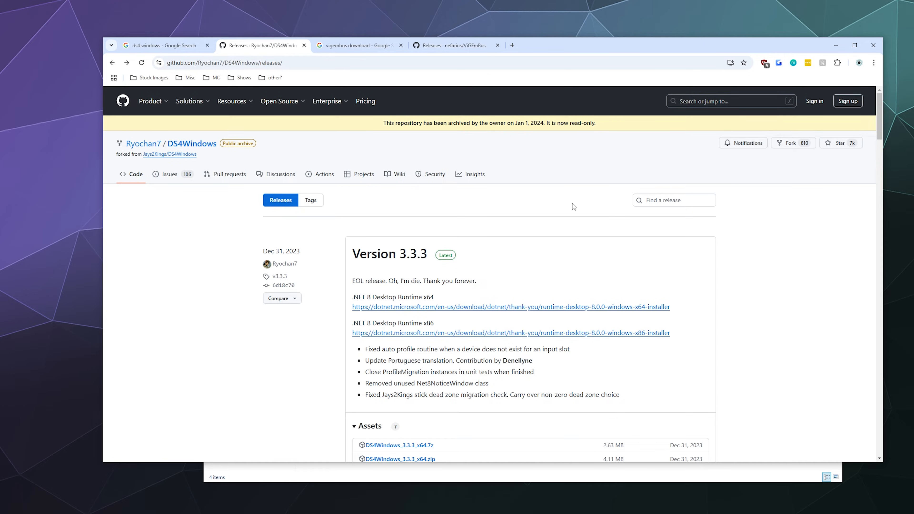
mouse_move(540, 182)
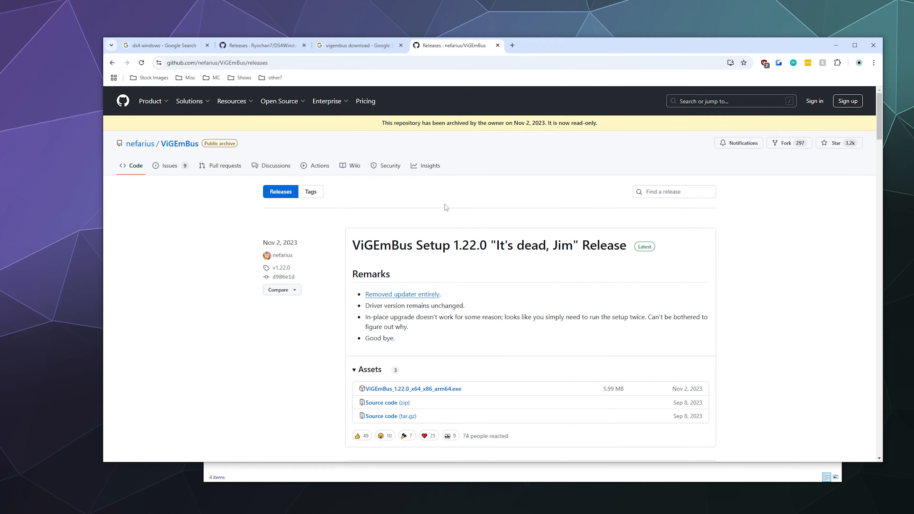
mouse_move(463, 245)
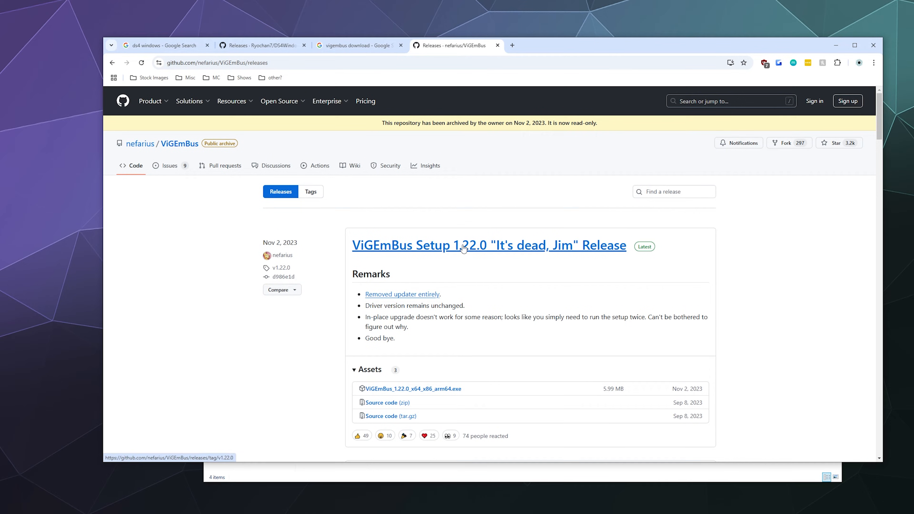
mouse_move(488, 210)
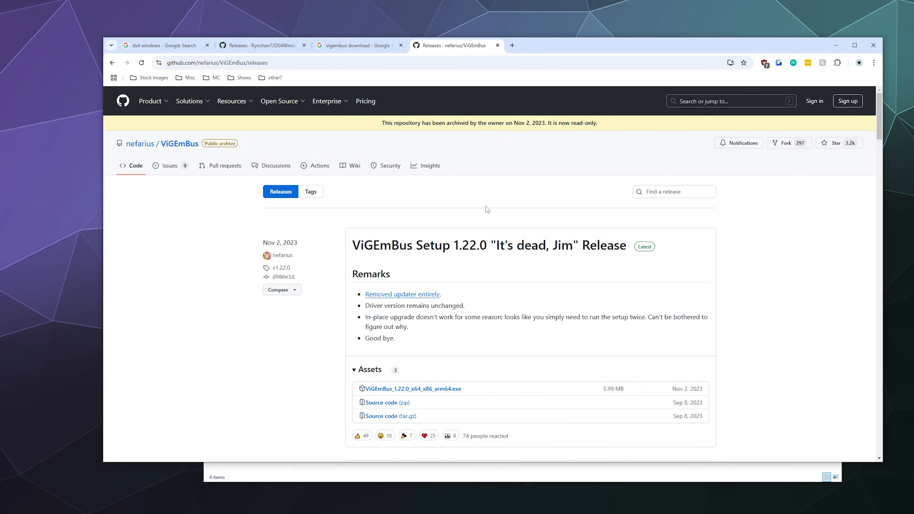
Step: Visit the nefarius/ViGEmBus releases page from the vigembus search, then return to DS4Windows releases
left_click(358, 45)
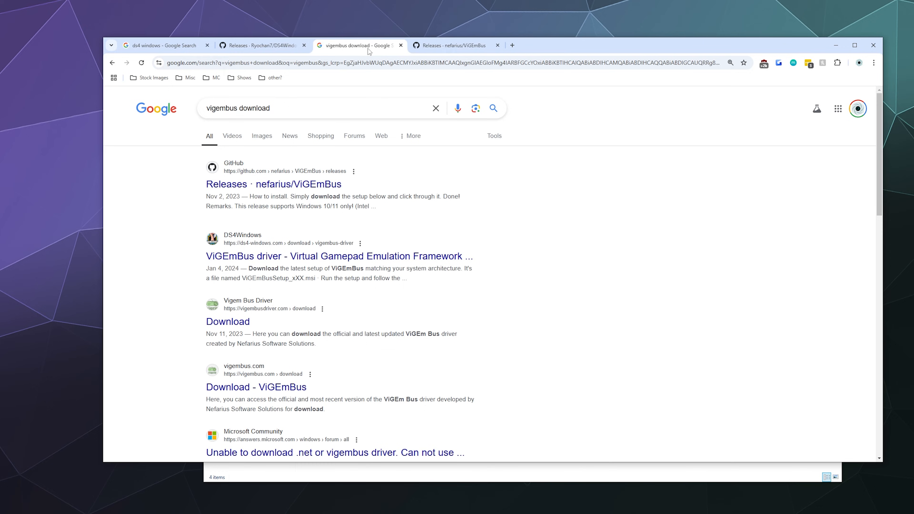
mouse_move(291, 191)
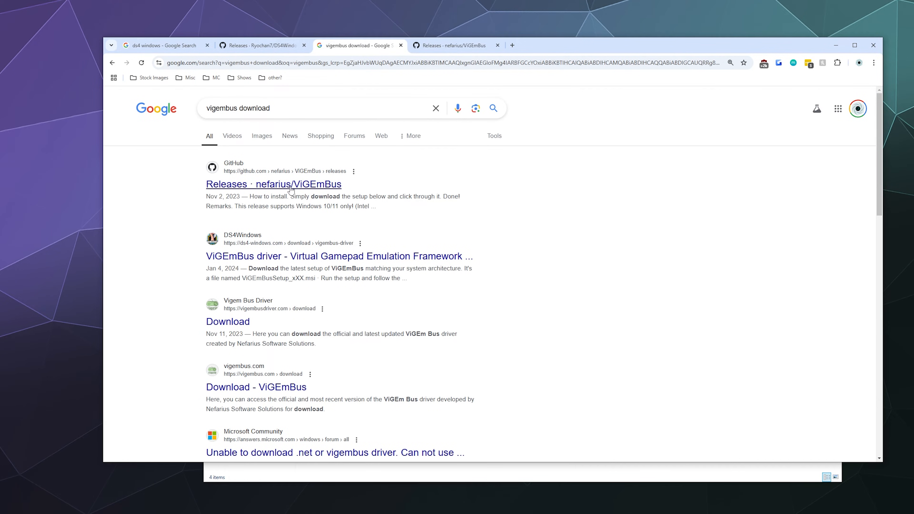
left_click(454, 45)
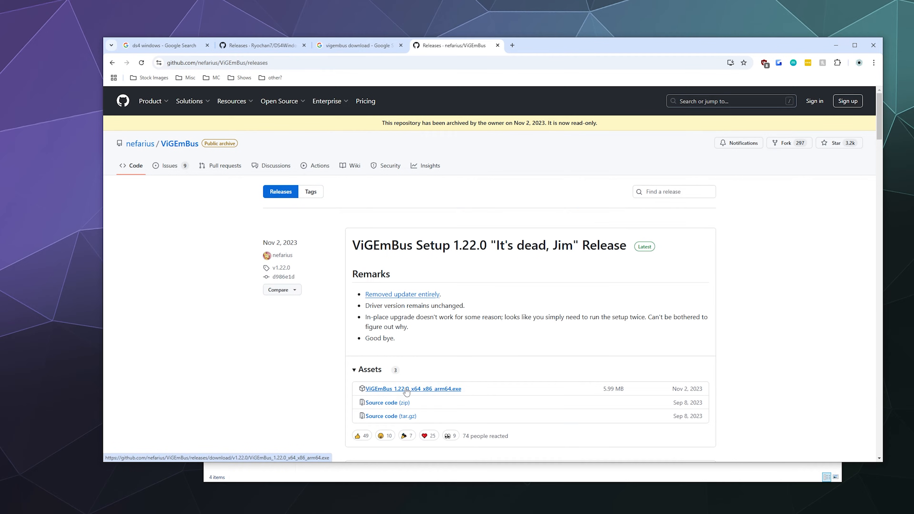
mouse_move(367, 395)
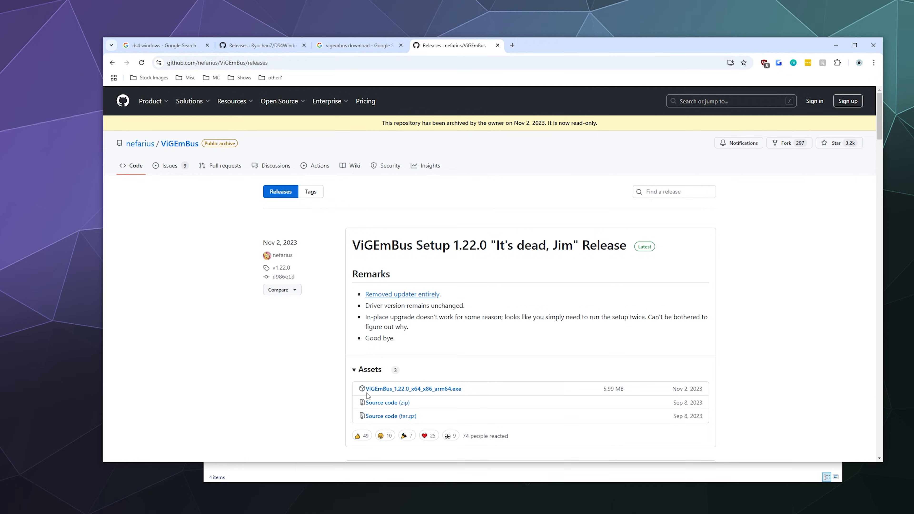
mouse_move(414, 389)
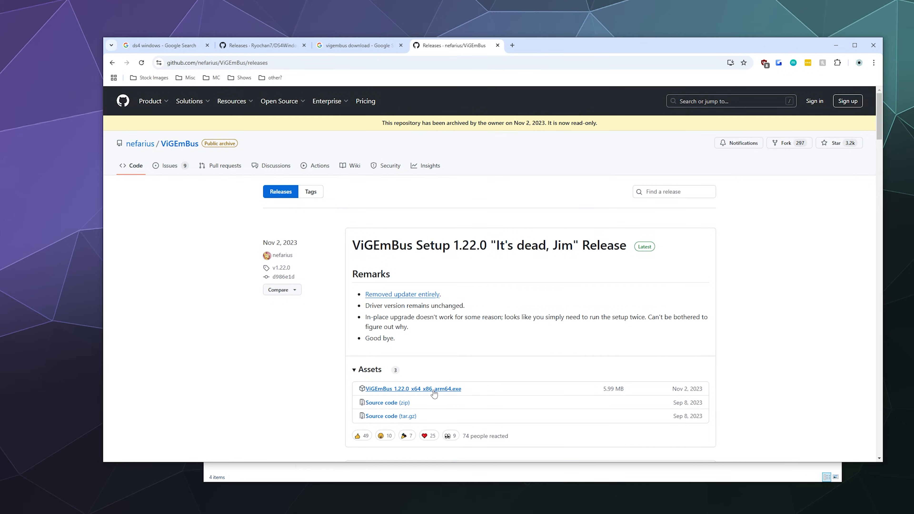
mouse_move(398, 392)
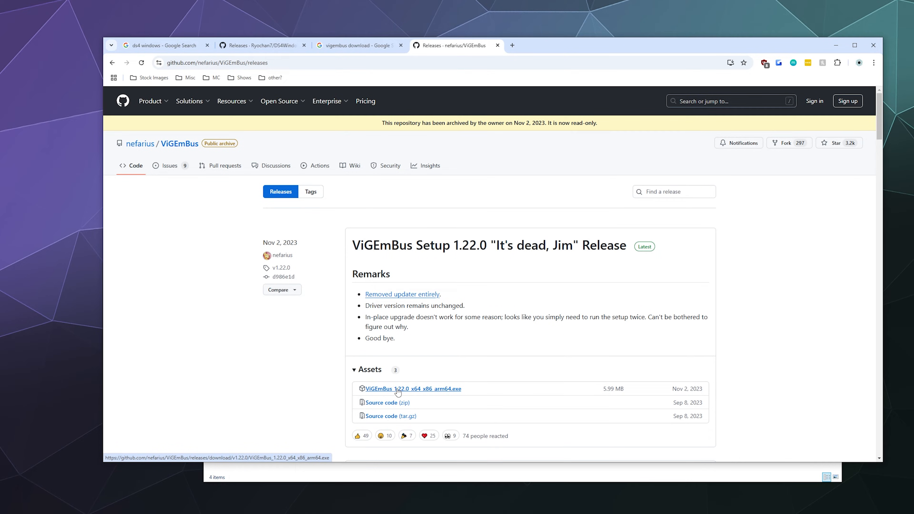
mouse_move(466, 392)
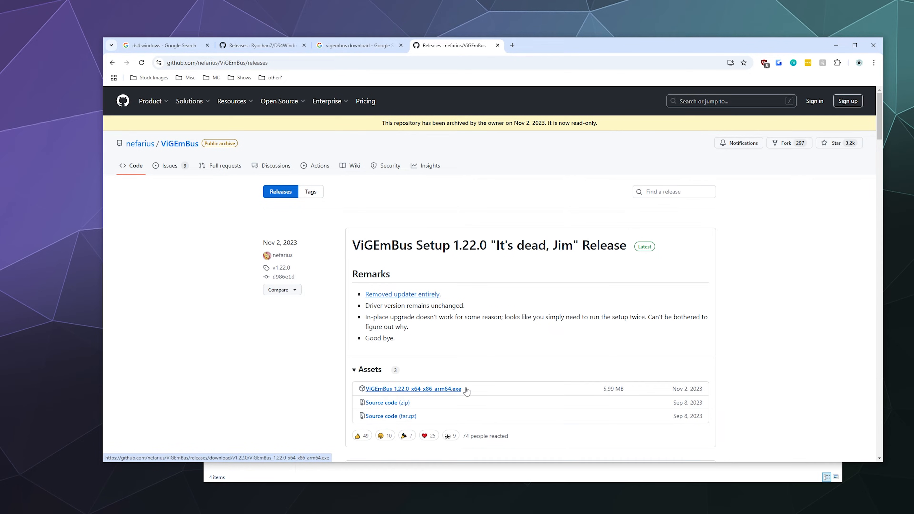
mouse_move(408, 395)
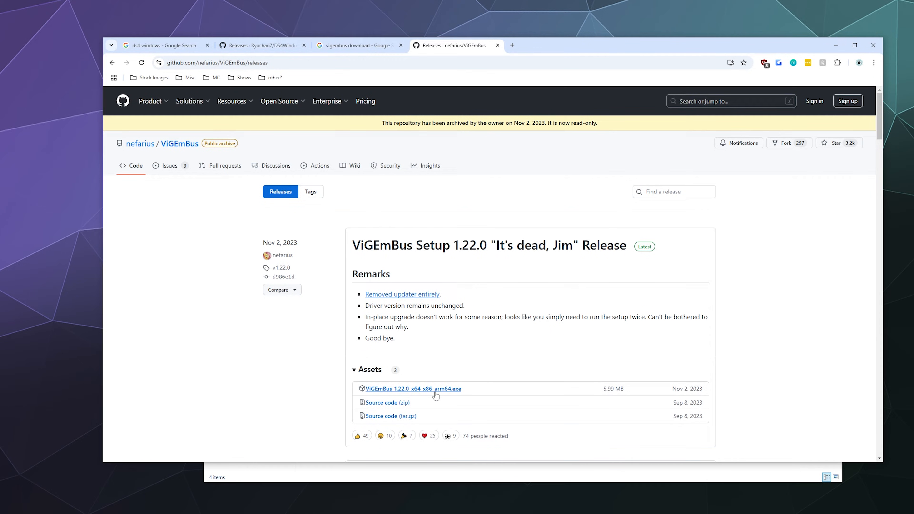
left_click(259, 45)
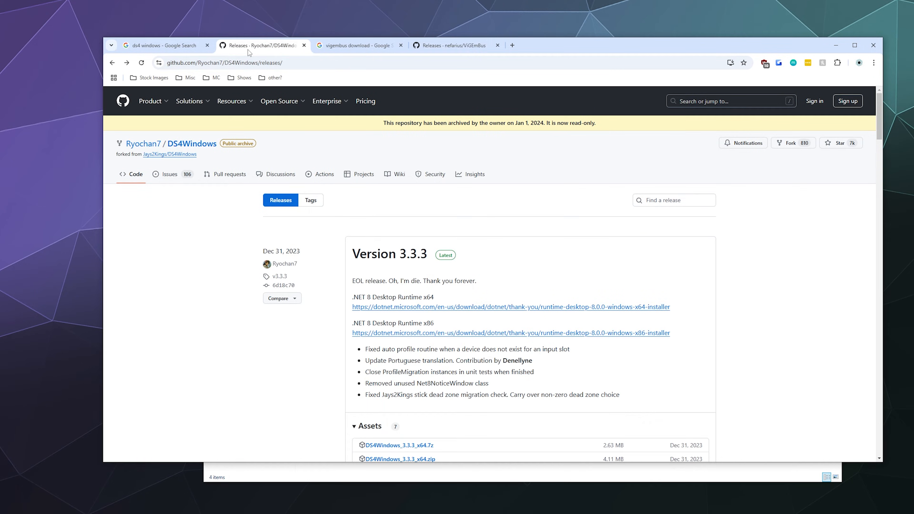
mouse_move(500, 112)
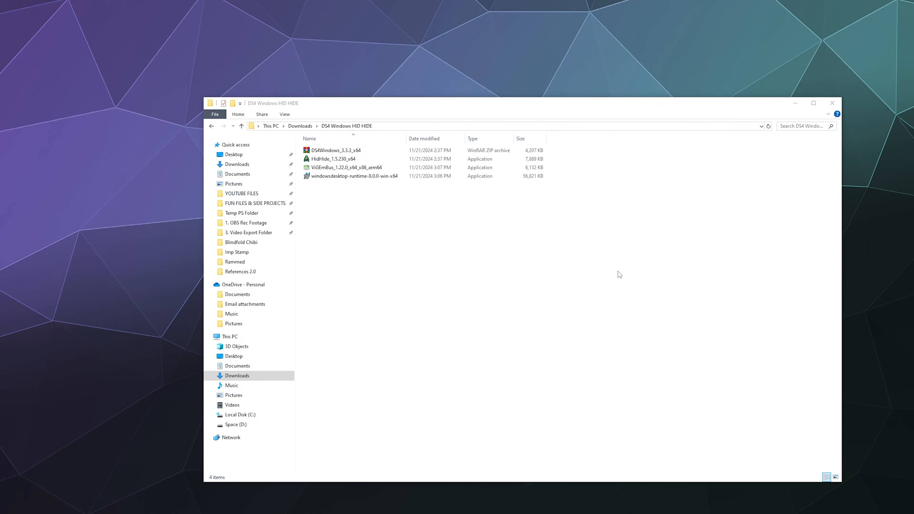
Step: Extract the DS4Windows_3.3.3_x64 zip archive into the current folder with Extract Here
left_click(335, 159)
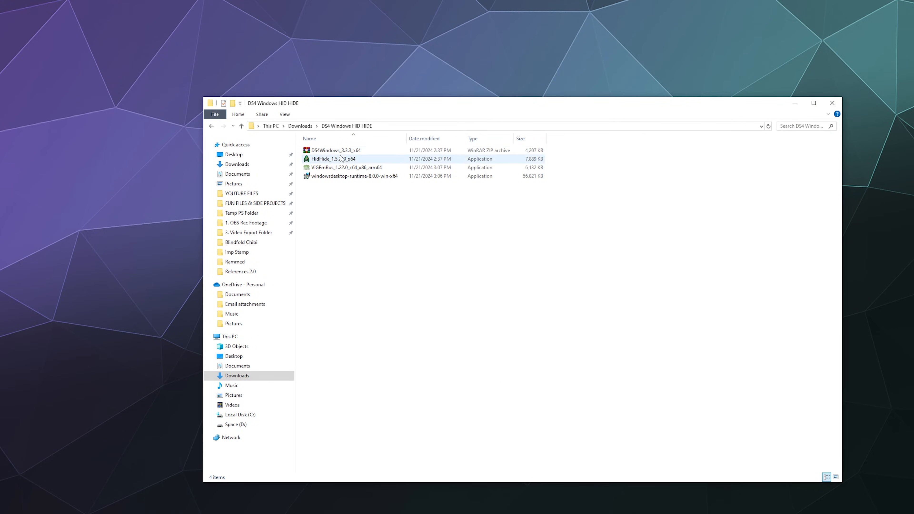
left_click(346, 167)
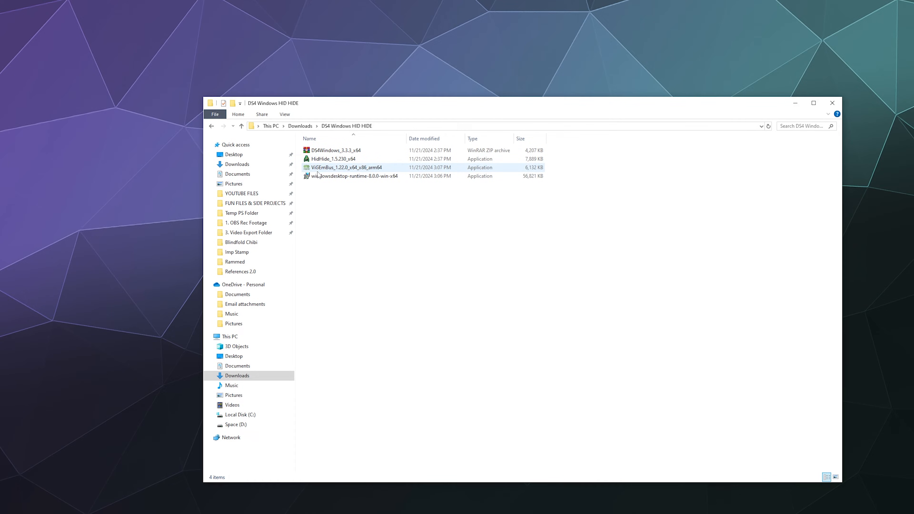
mouse_move(354, 176)
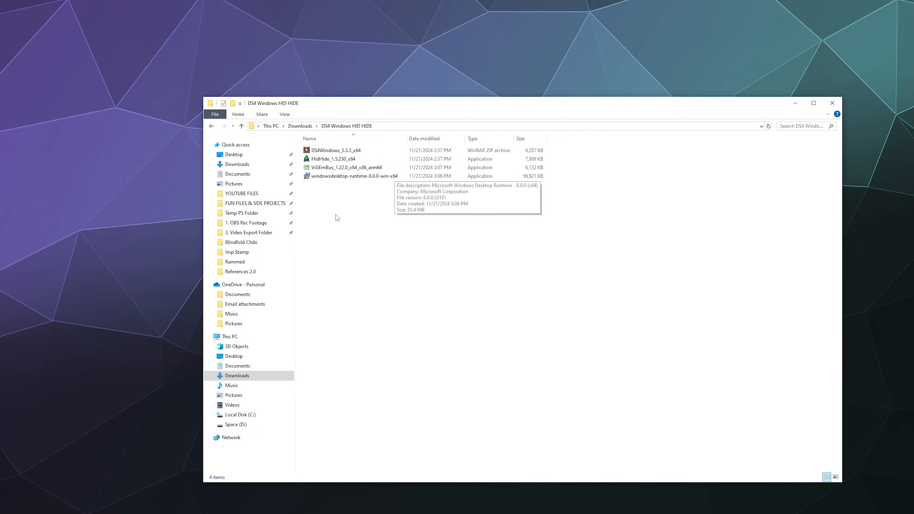
left_click(336, 159)
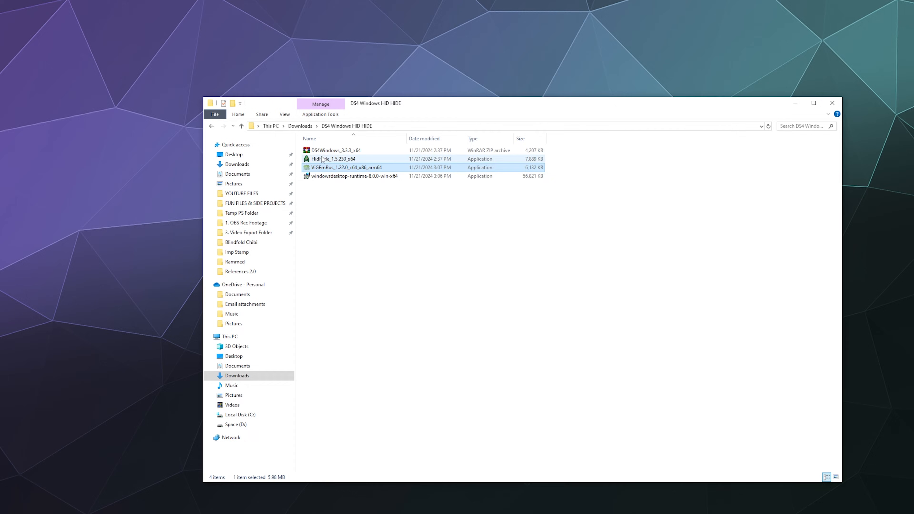
left_click(335, 150)
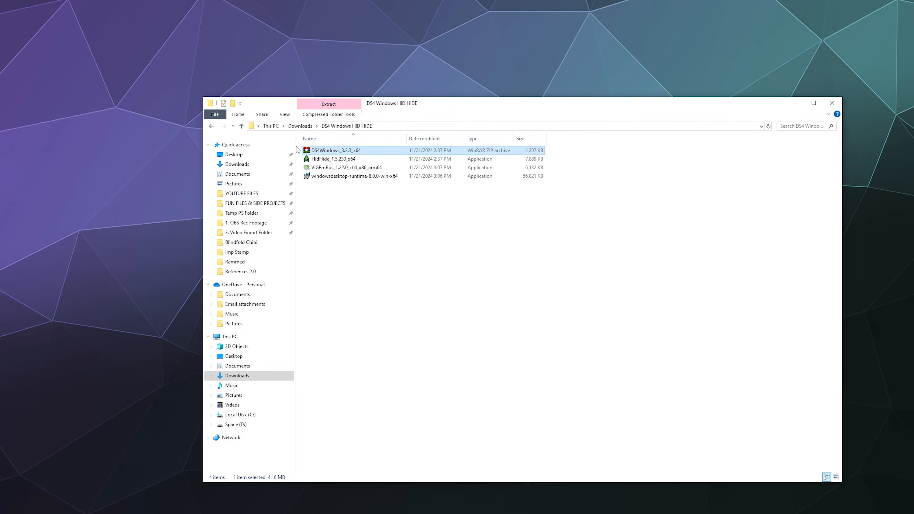
right_click(335, 150)
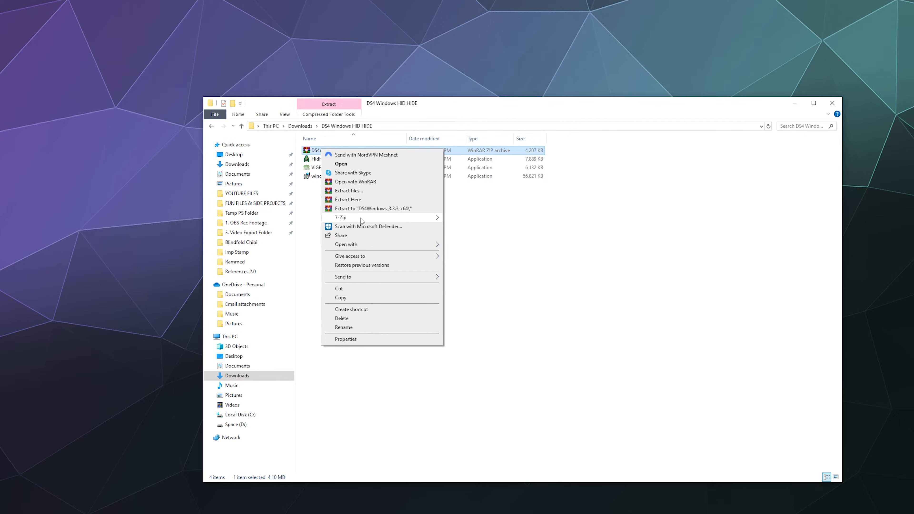
left_click(373, 208)
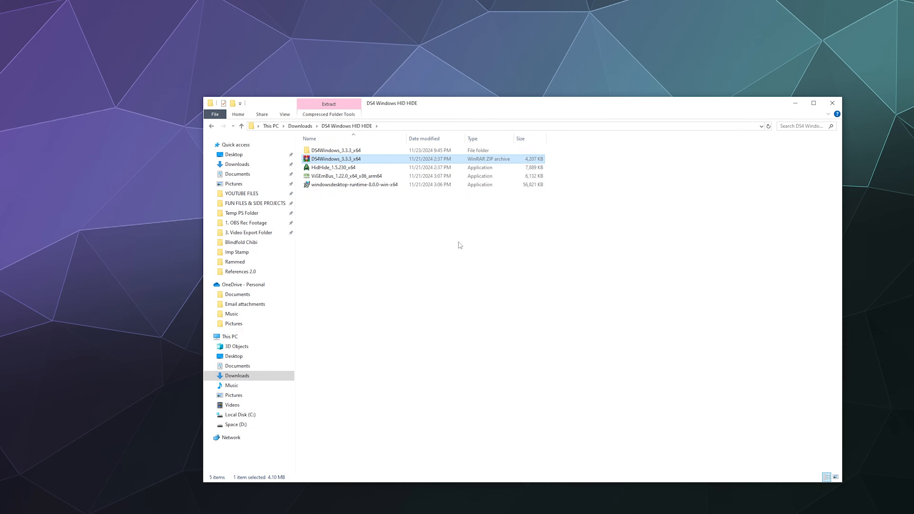
Step: Enter the extracted folder and select the DS4Windows application inside it
left_click(335, 167)
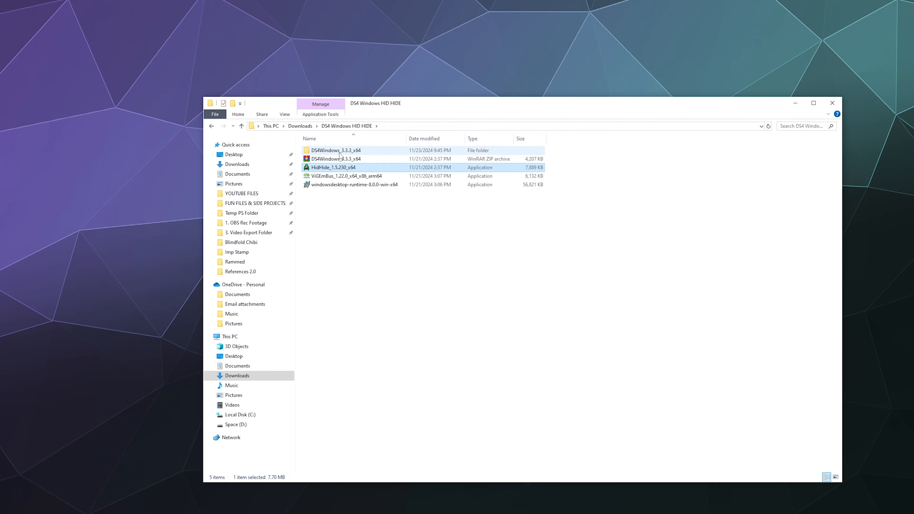
double_click(335, 151)
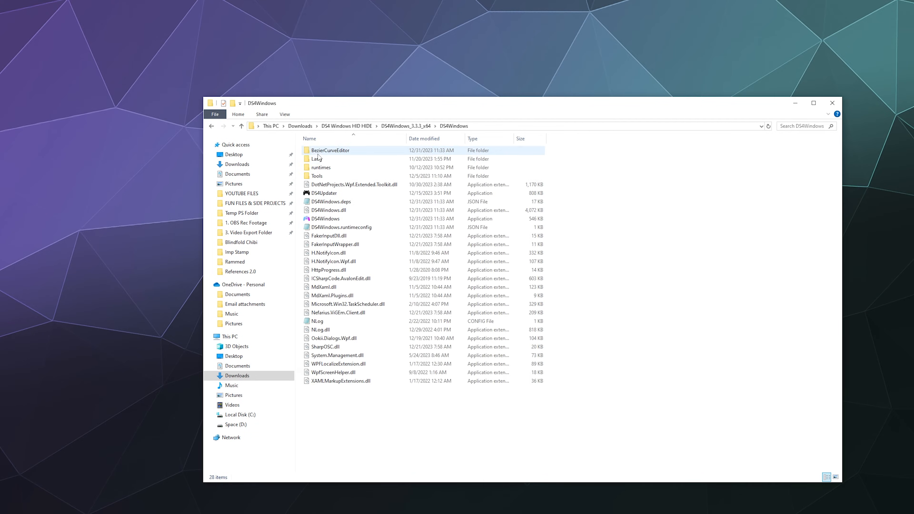
left_click(328, 218)
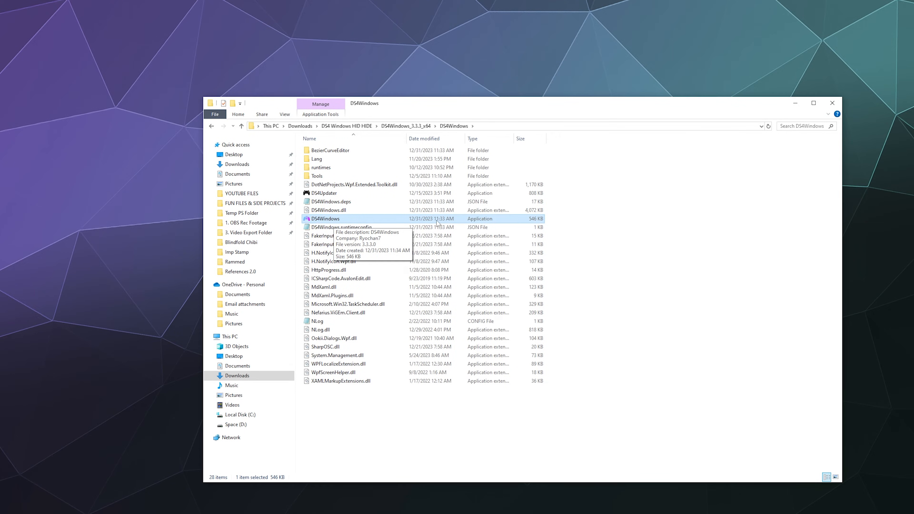
mouse_move(496, 223)
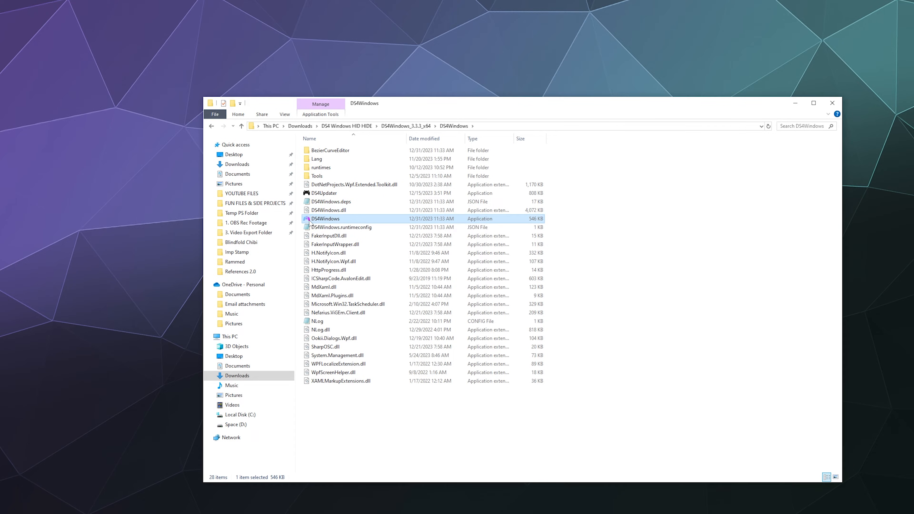
mouse_move(461, 276)
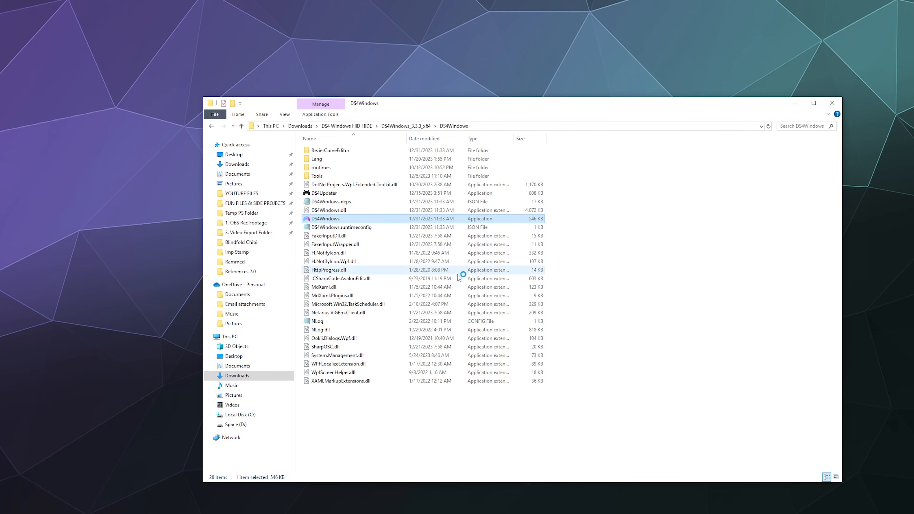
Step: Launch the DS4Windows application so it shows the Save Where dialog
double_click(327, 218)
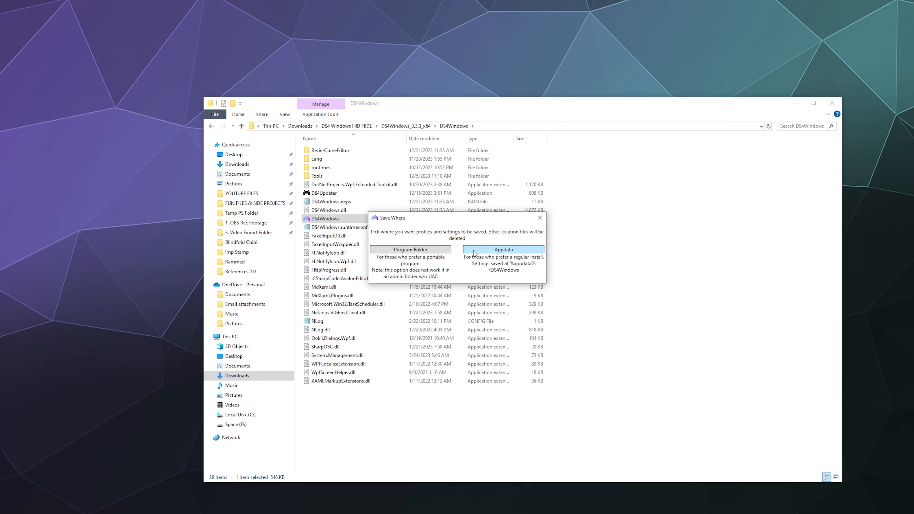
mouse_move(411, 250)
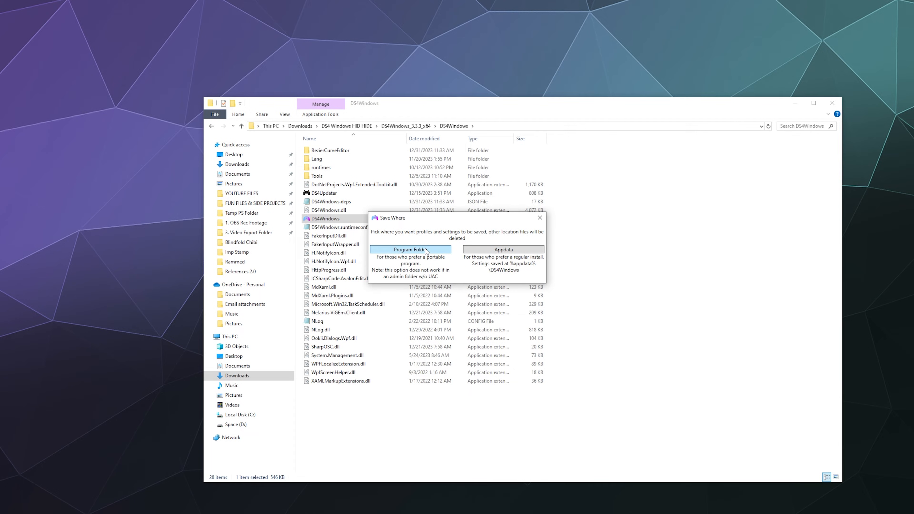
Step: Choose Program Folder for settings, then disable DS4 and enable DualSense device support
left_click(410, 250)
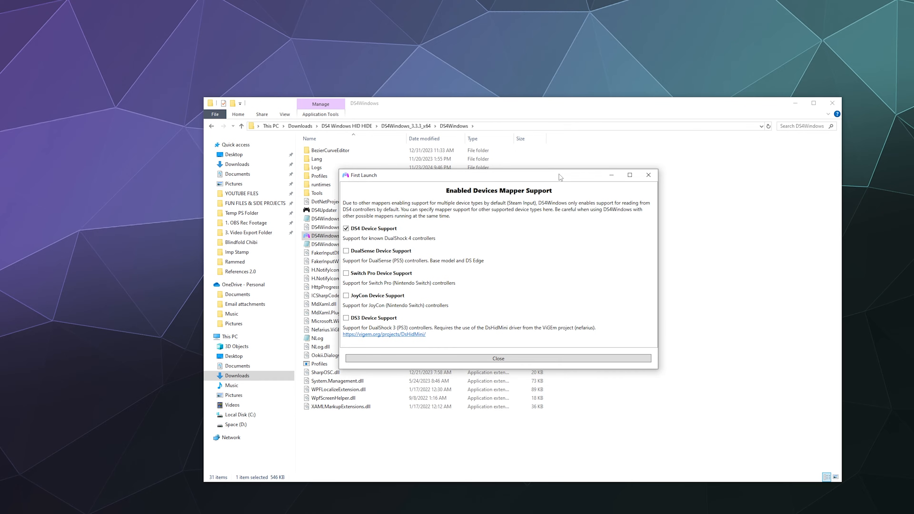
mouse_move(343, 273)
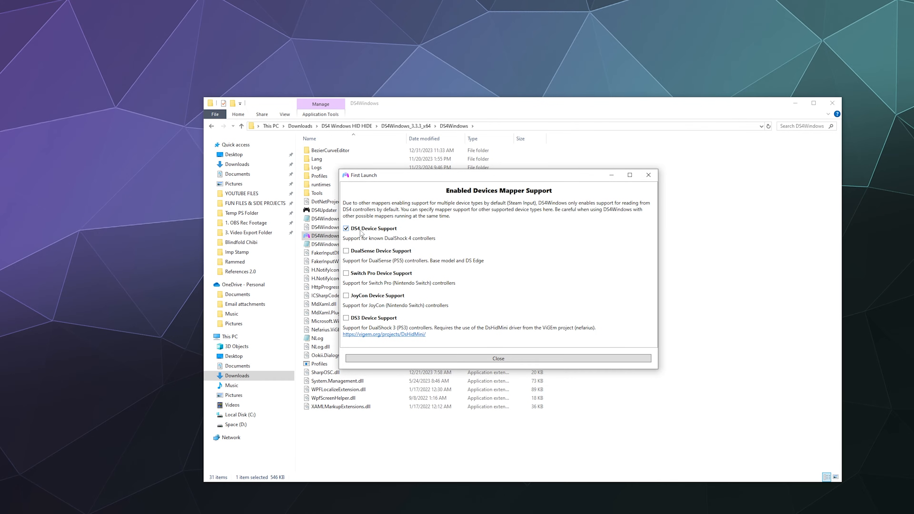
left_click(346, 228)
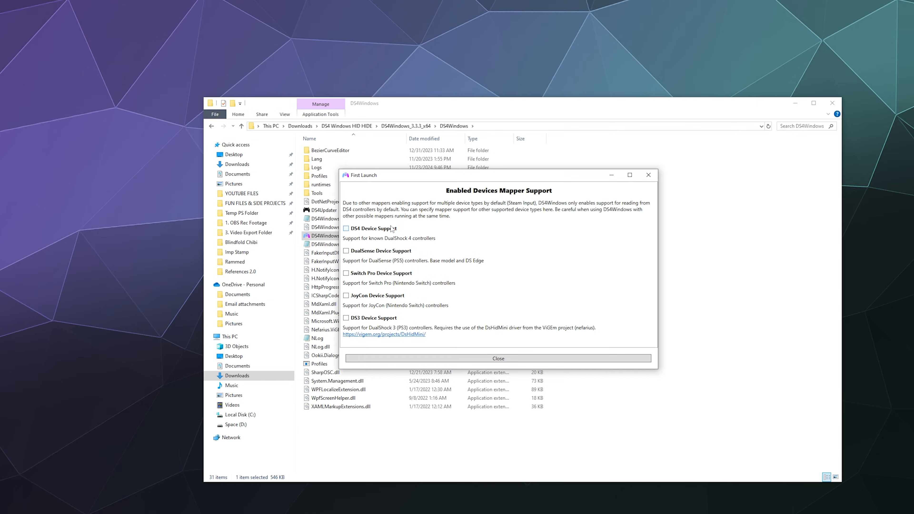
mouse_move(390, 232)
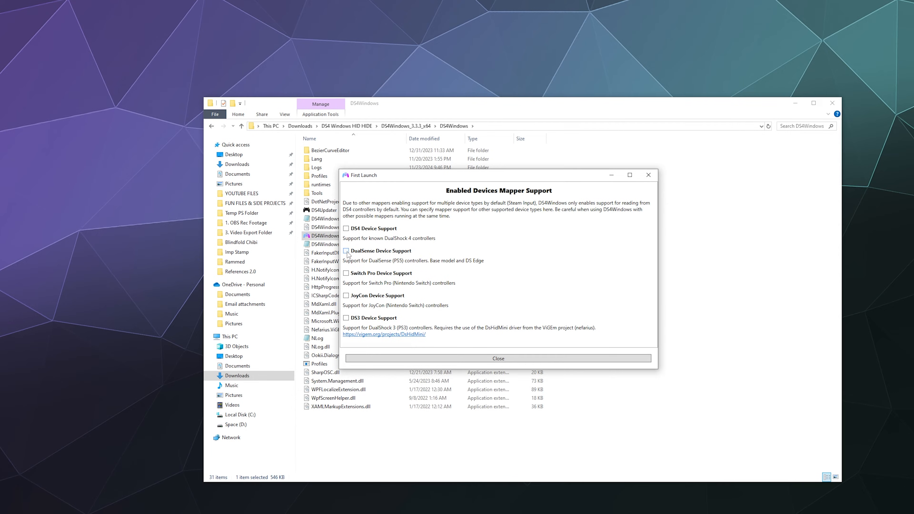
left_click(347, 251)
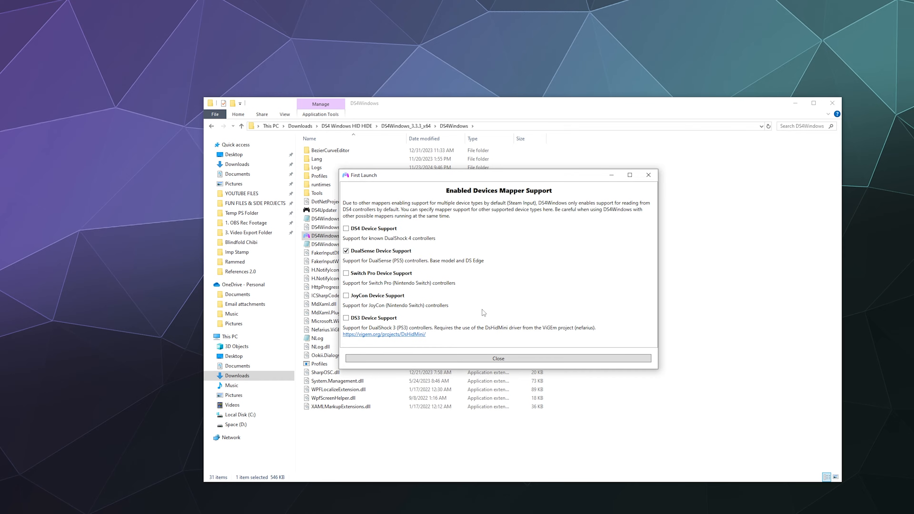
mouse_move(368, 285)
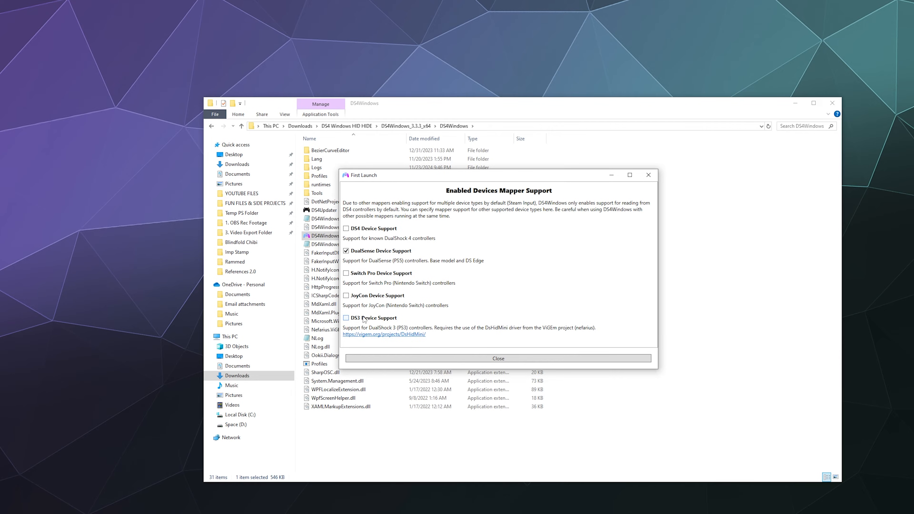
mouse_move(364, 320)
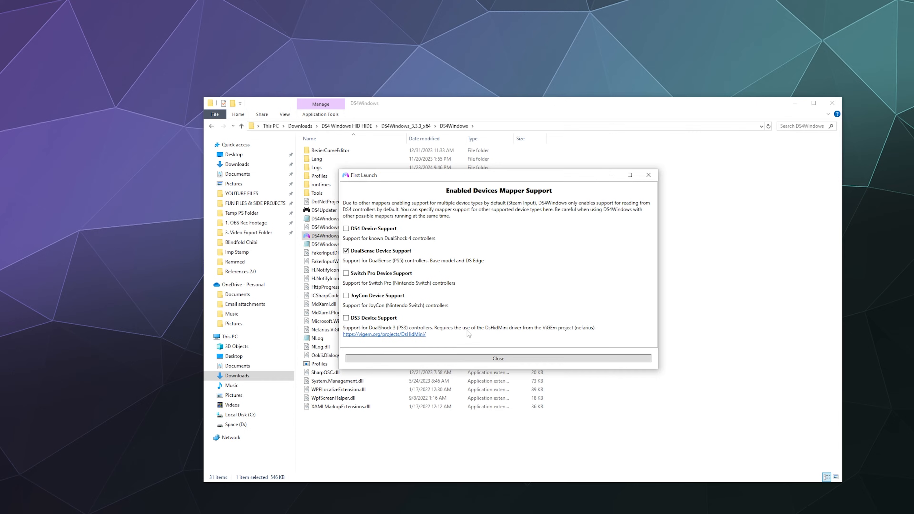
mouse_move(491, 332)
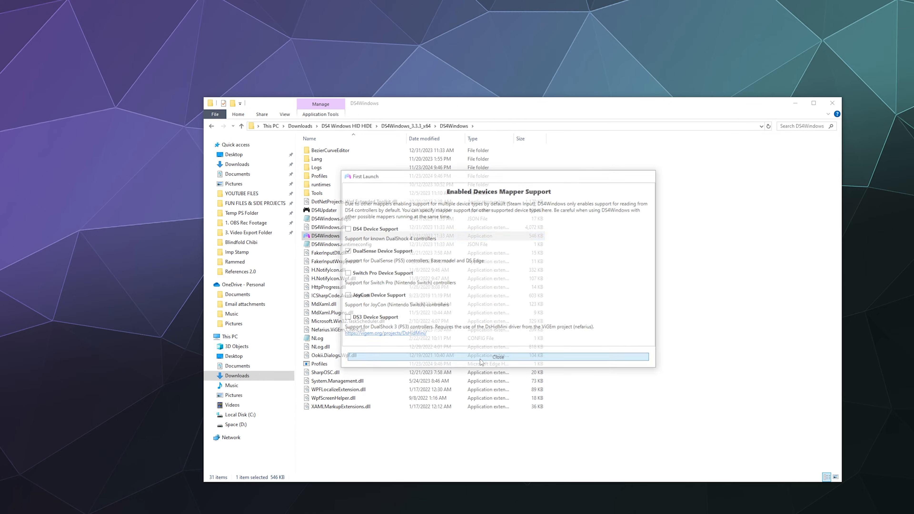
Step: Close the First Launch window and show the Settings tab of the main window
left_click(496, 356)
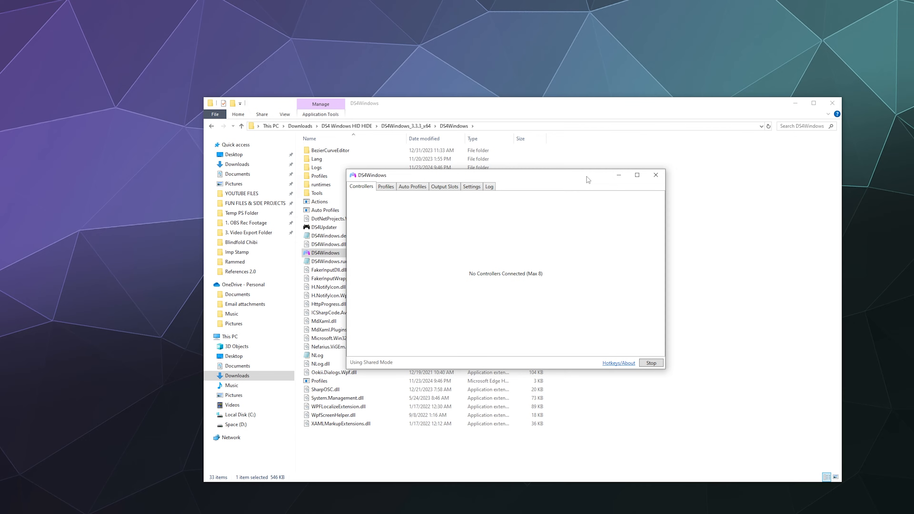
mouse_move(588, 180)
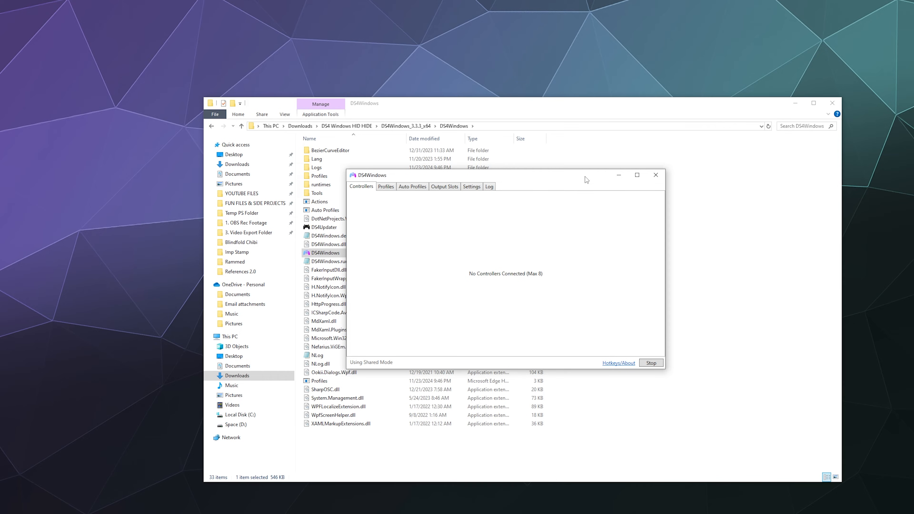
left_click(471, 186)
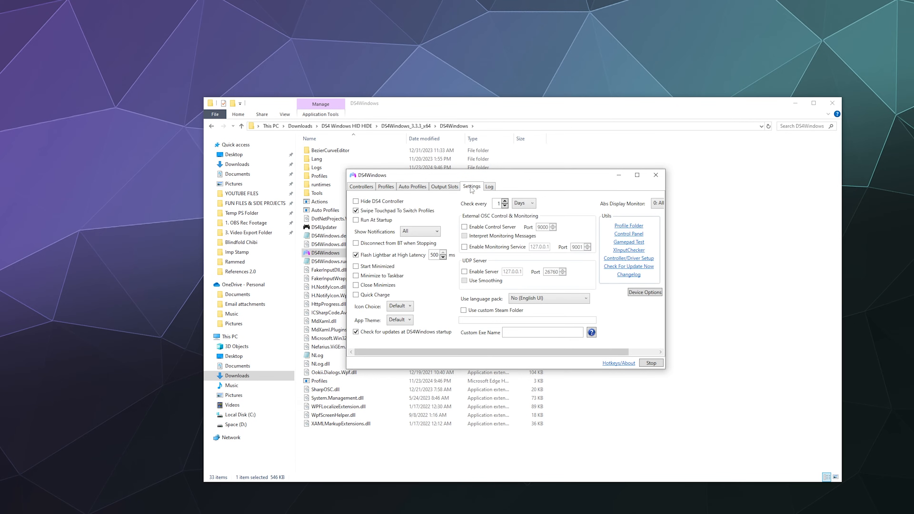
left_click(464, 227)
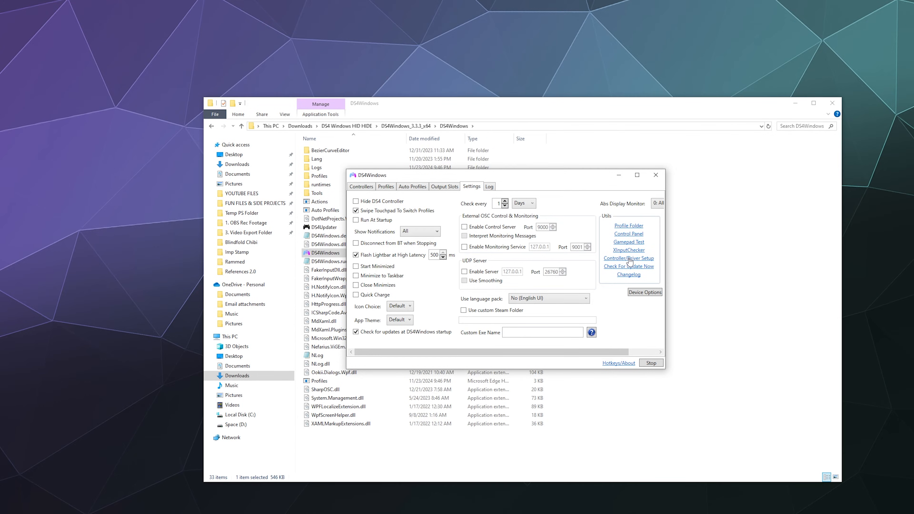
Step: Review the Welcome to DS4Windows driver-setup guide and close it with Finished
left_click(628, 258)
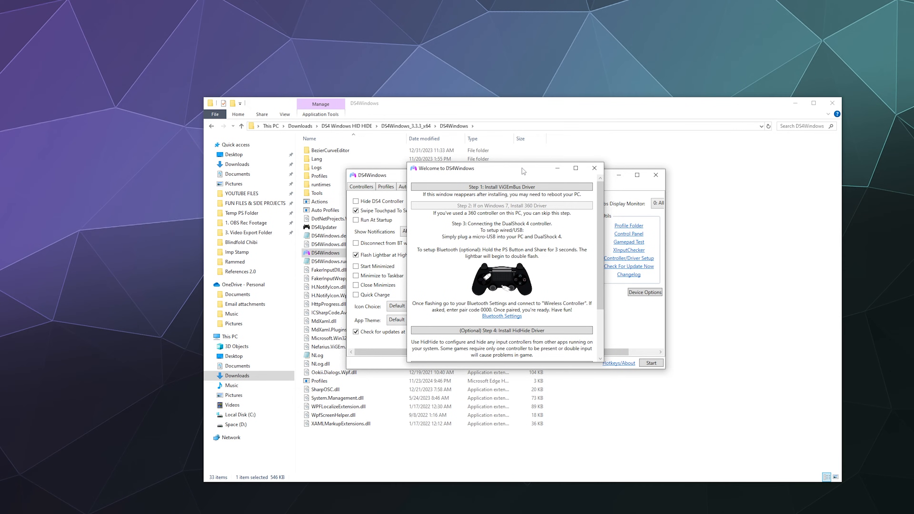
mouse_move(501, 187)
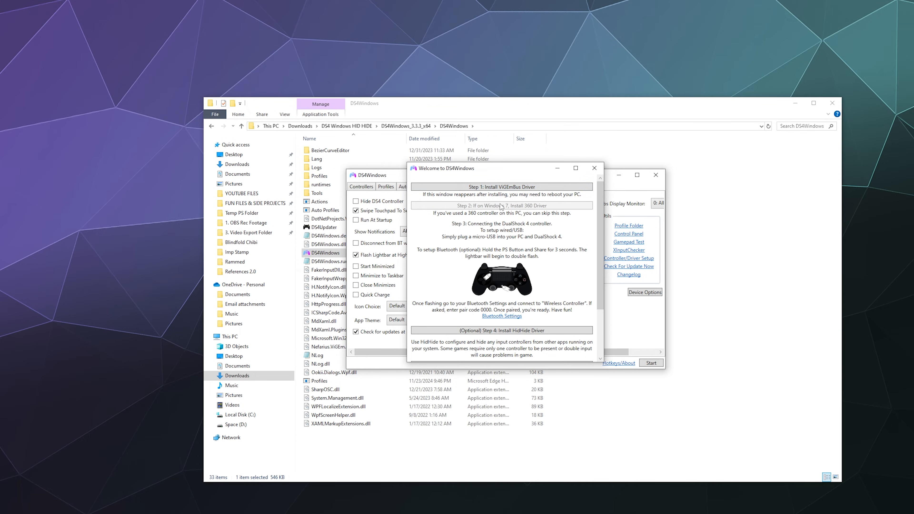
mouse_move(523, 210)
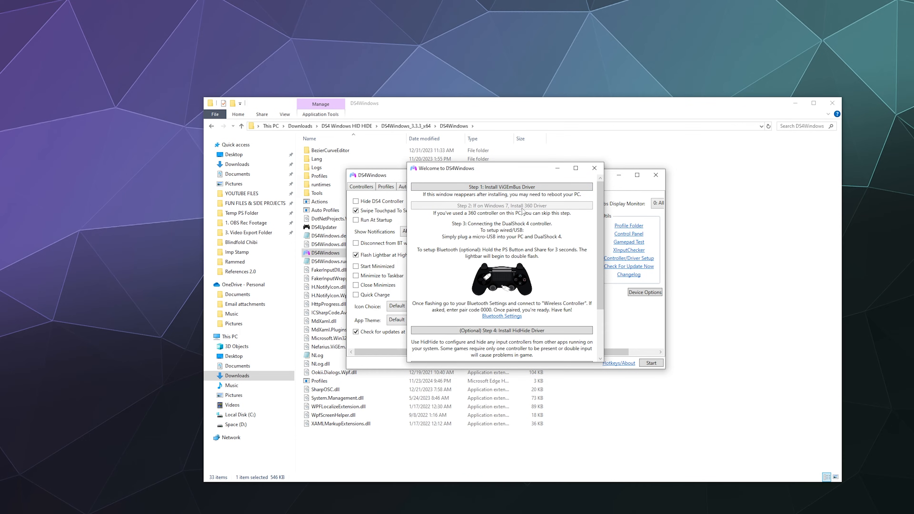
mouse_move(531, 217)
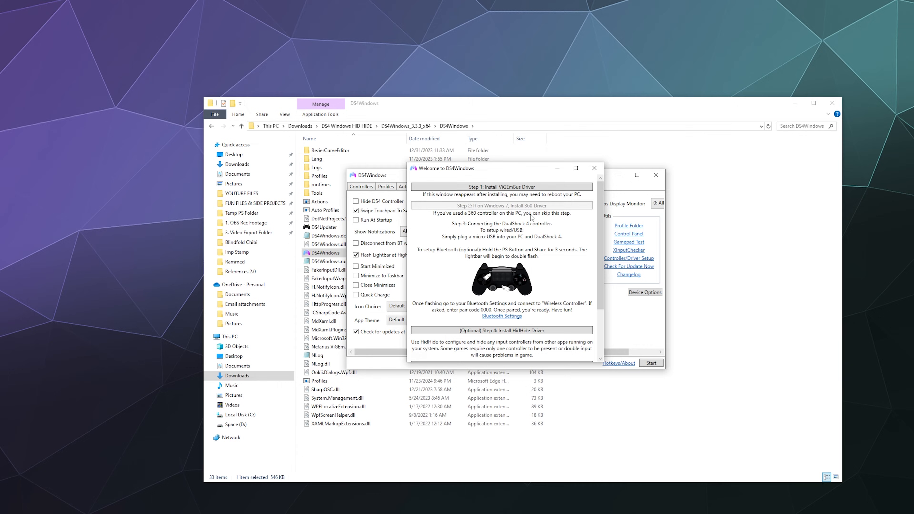
mouse_move(543, 211)
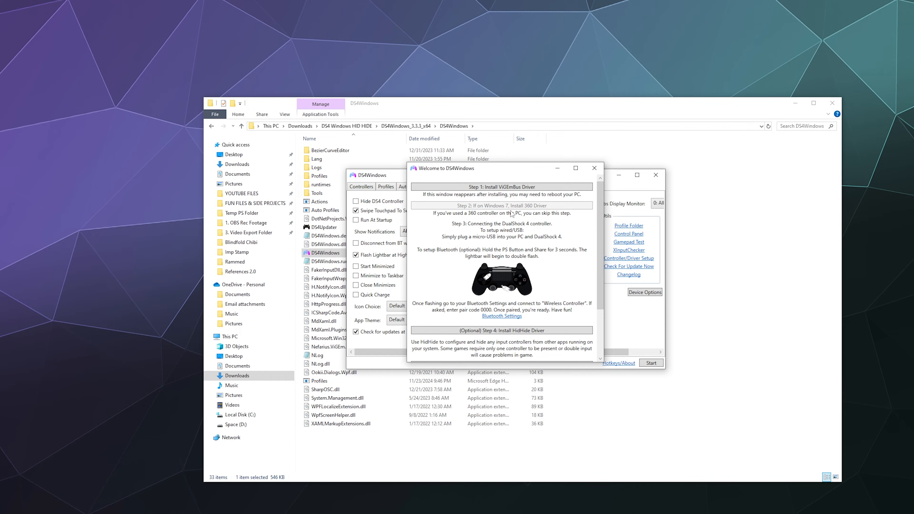
scroll("down", 3)
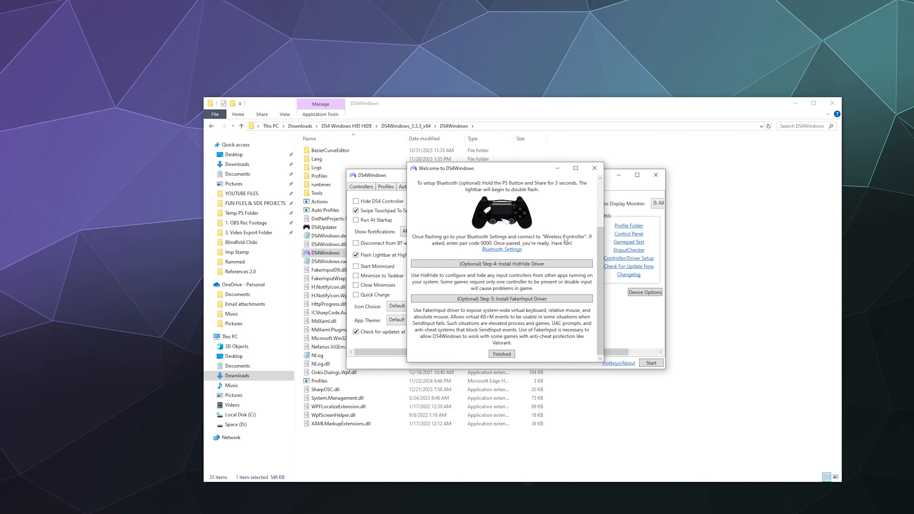
mouse_move(551, 258)
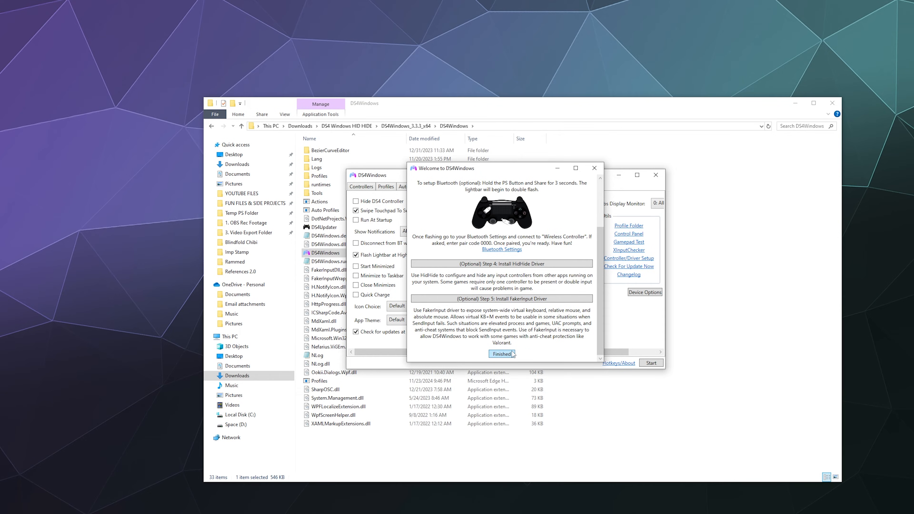
left_click(501, 353)
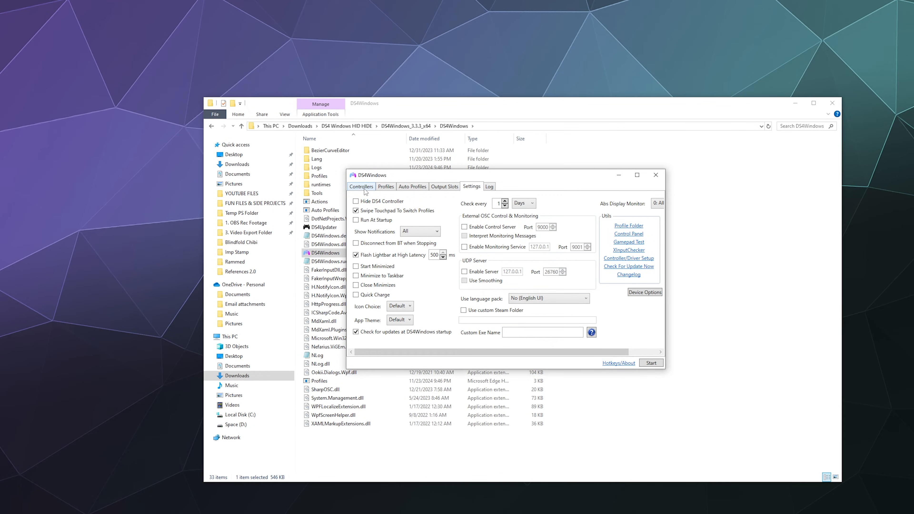
Step: Show the Controllers tab listing no controllers connected
left_click(361, 186)
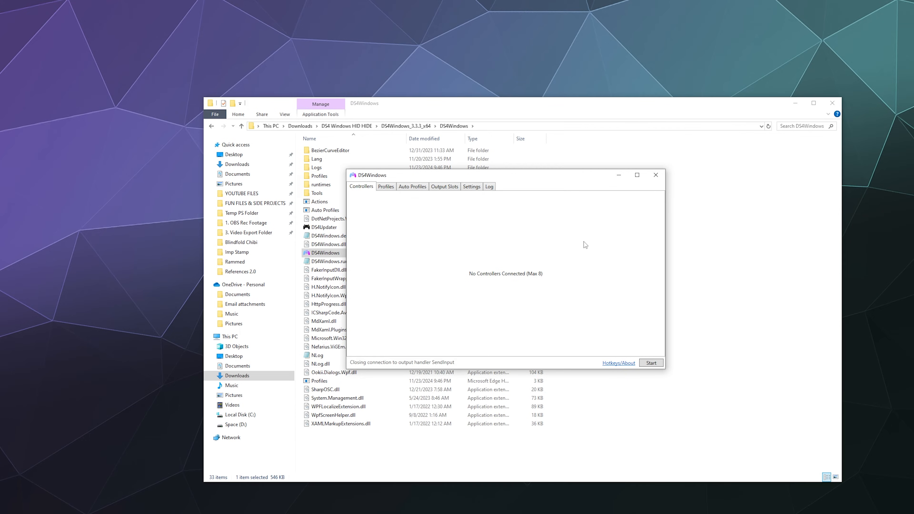
mouse_move(603, 307)
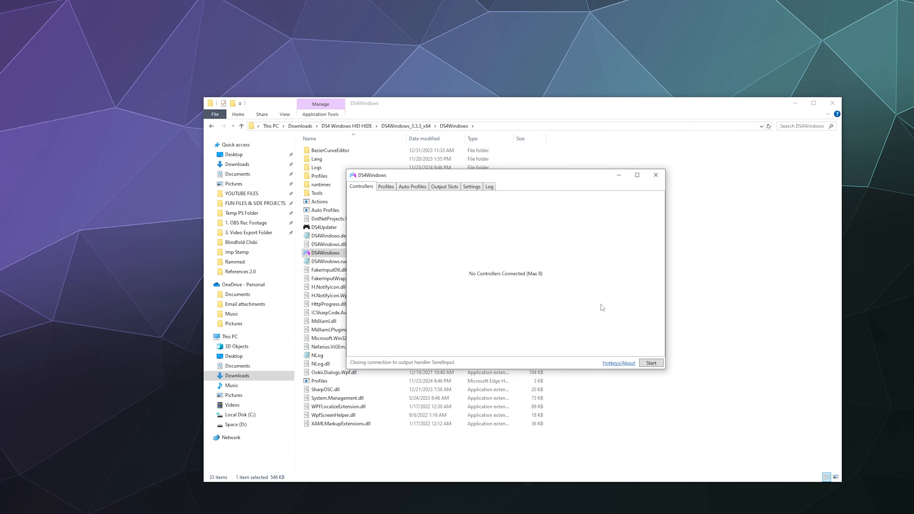
mouse_move(626, 317)
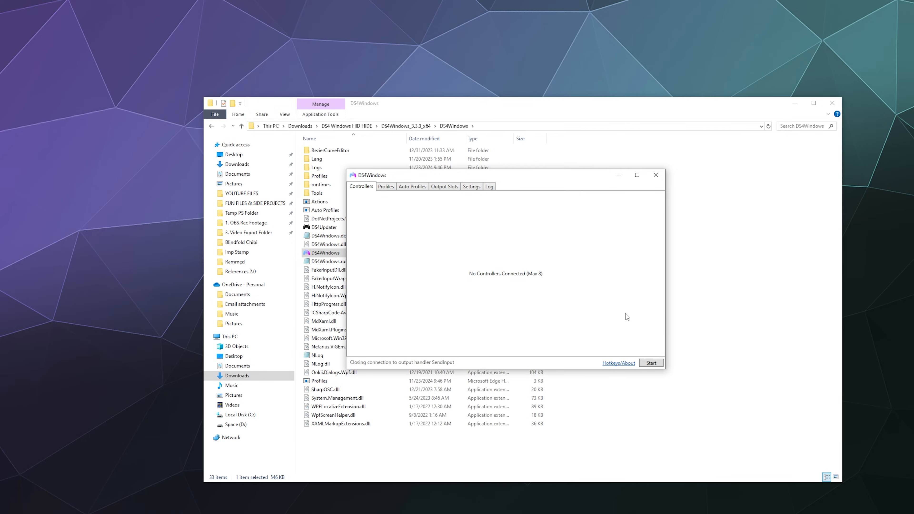
mouse_move(503, 344)
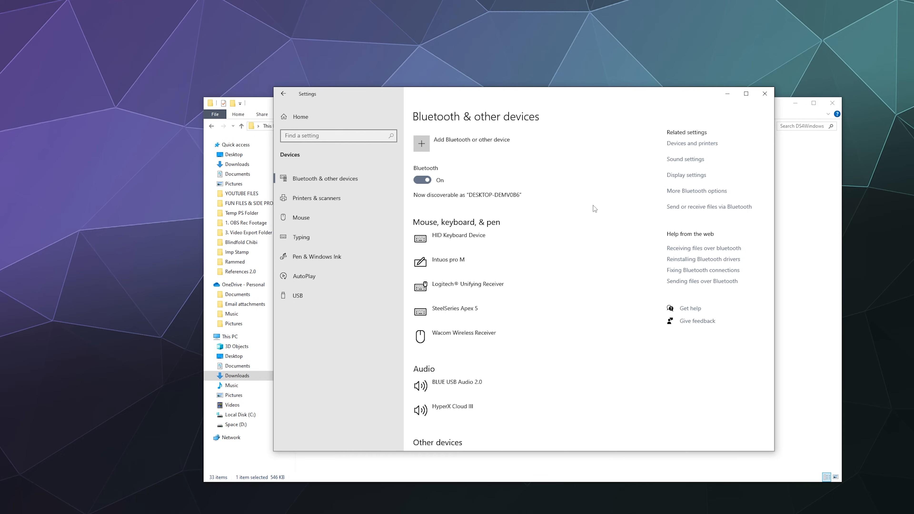
Step: Add a Bluetooth device, pair the Wireless Controller, and finish with Done
left_click(420, 144)
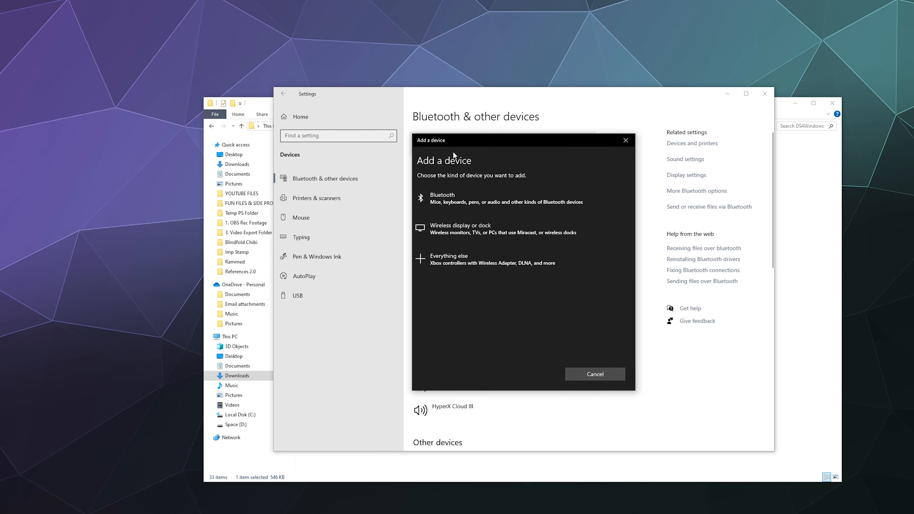
mouse_move(436, 204)
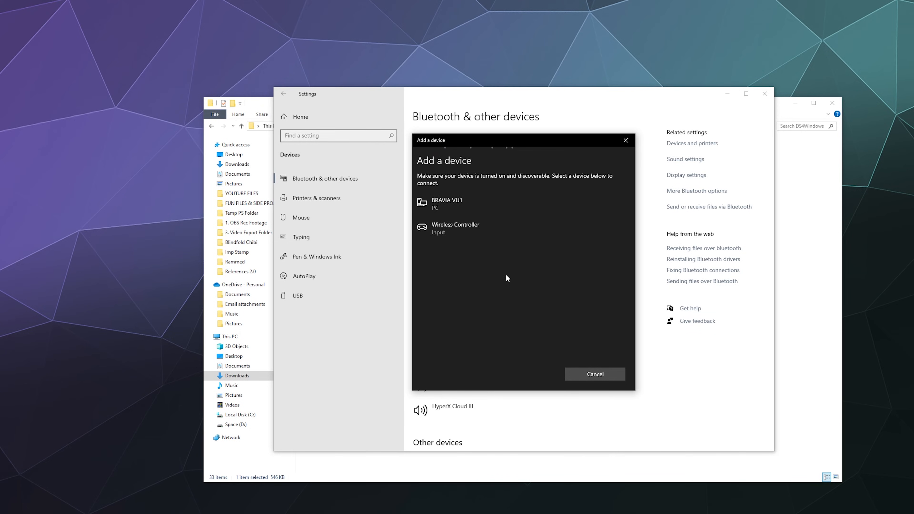
mouse_move(439, 236)
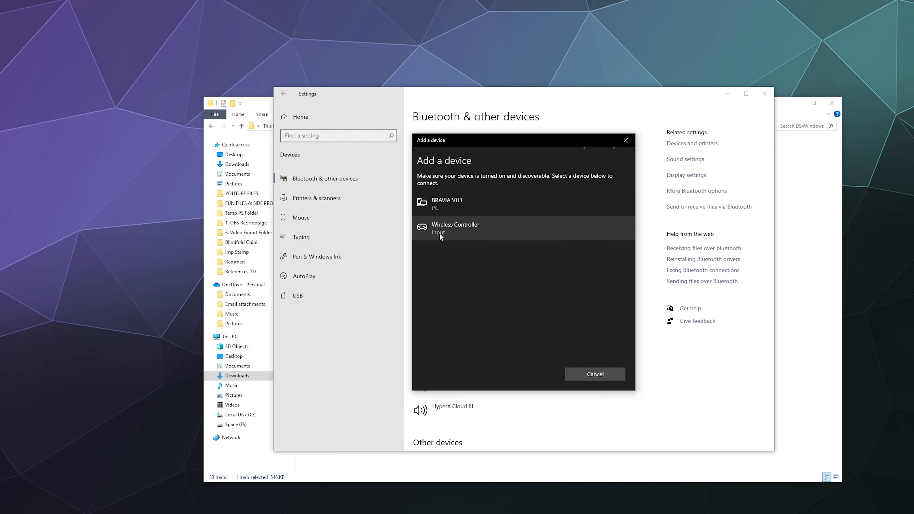
mouse_move(466, 235)
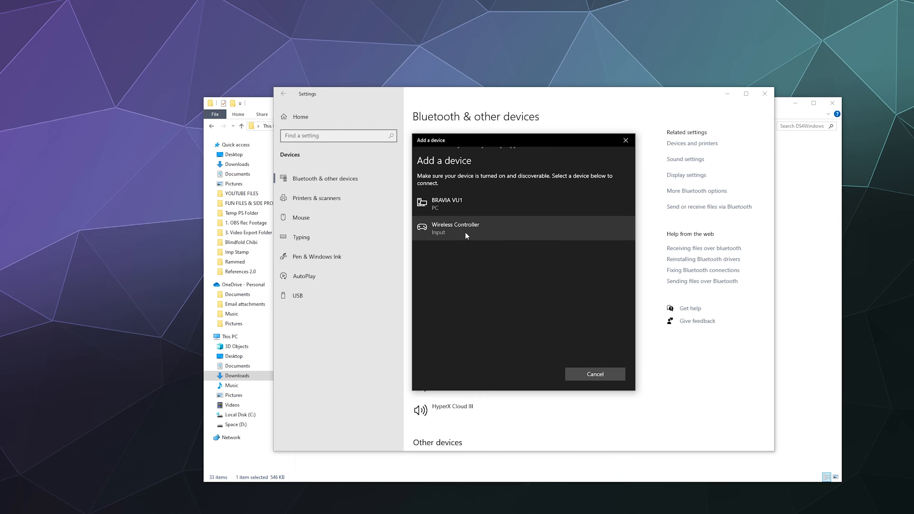
left_click(465, 228)
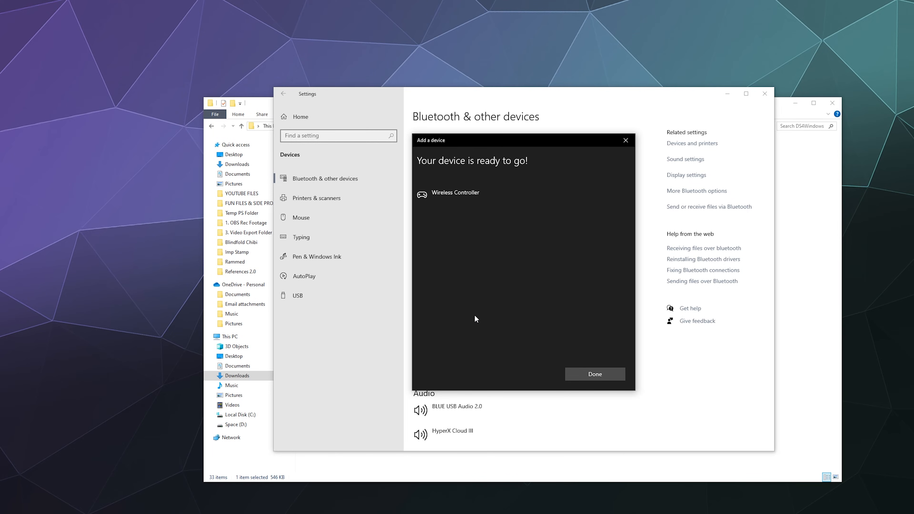
left_click(594, 374)
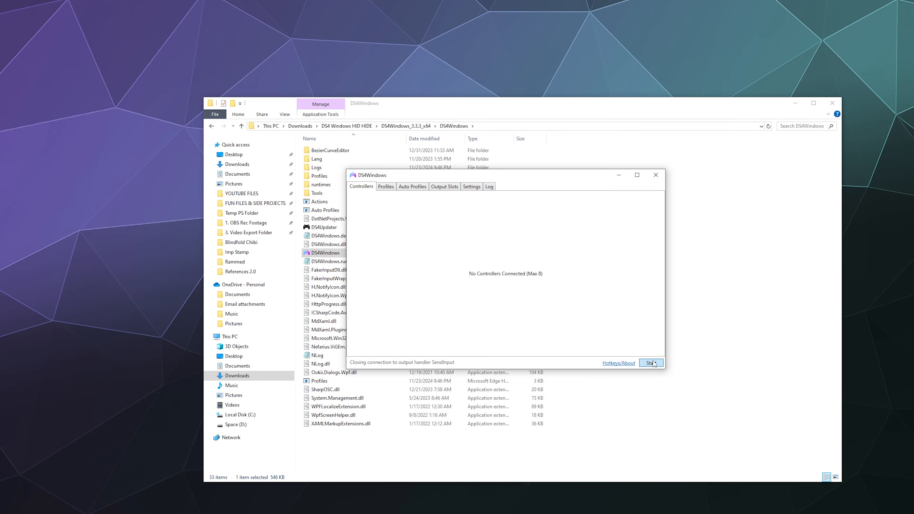
Step: Start DS4Windows so the DualSense is detected over Bluetooth under the Default profile
left_click(650, 363)
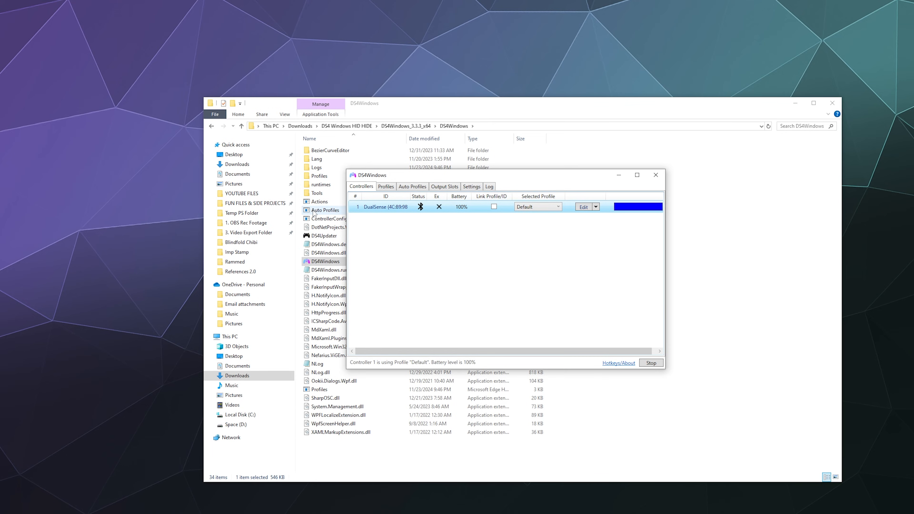
mouse_move(313, 214)
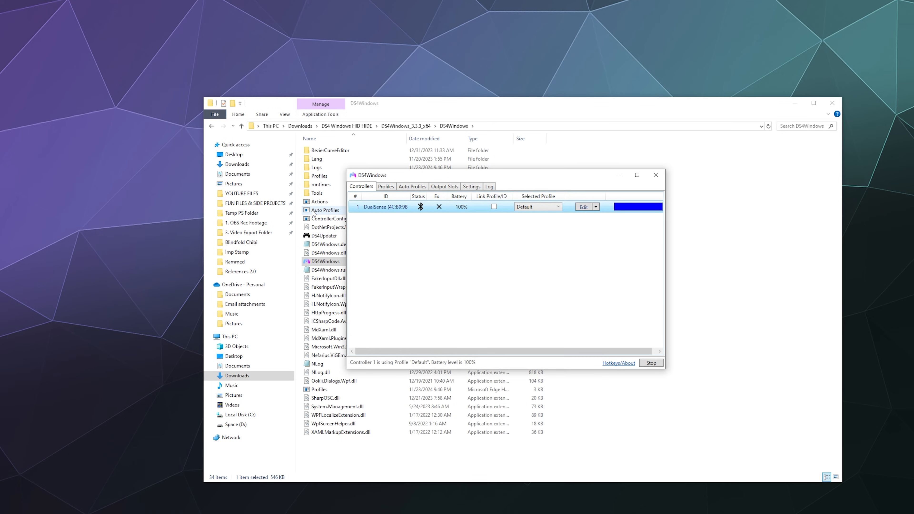
Step: Set the Default profile's emulated controller to DualShock 4 and save it
left_click(584, 207)
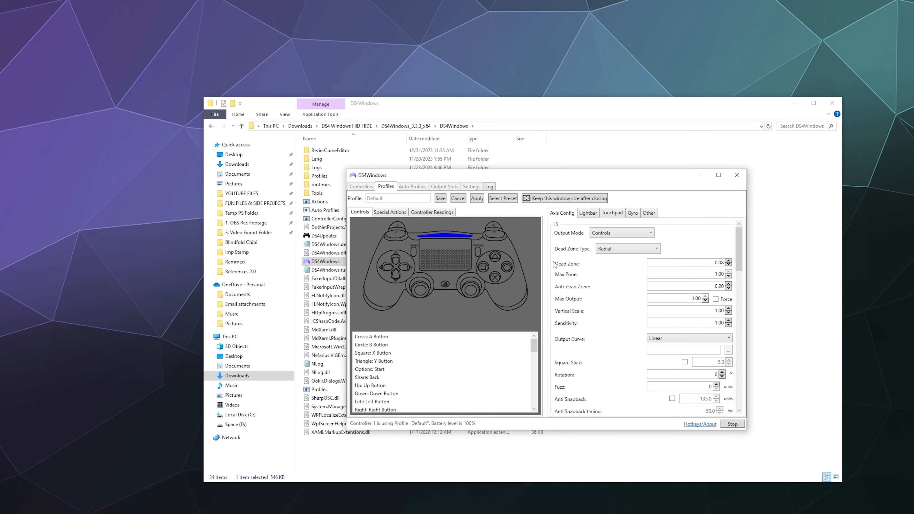
left_click(648, 212)
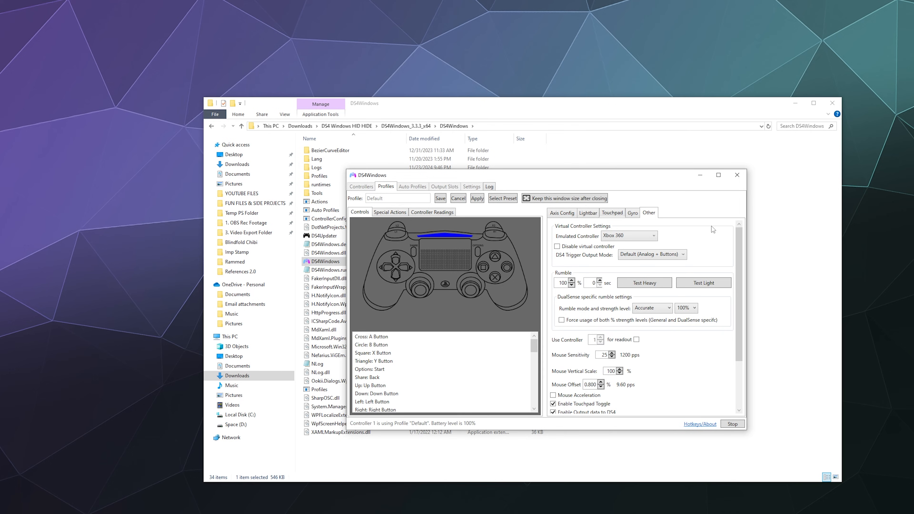
left_click(627, 235)
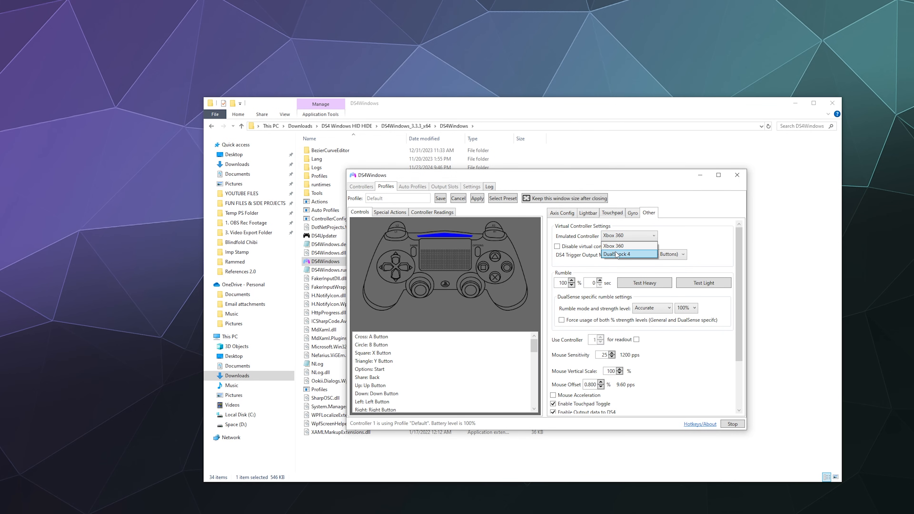
left_click(628, 254)
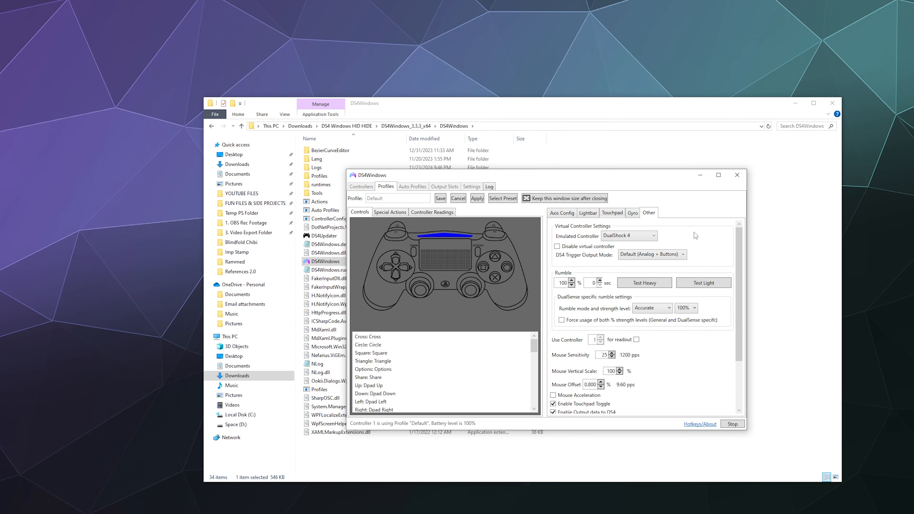
left_click(360, 186)
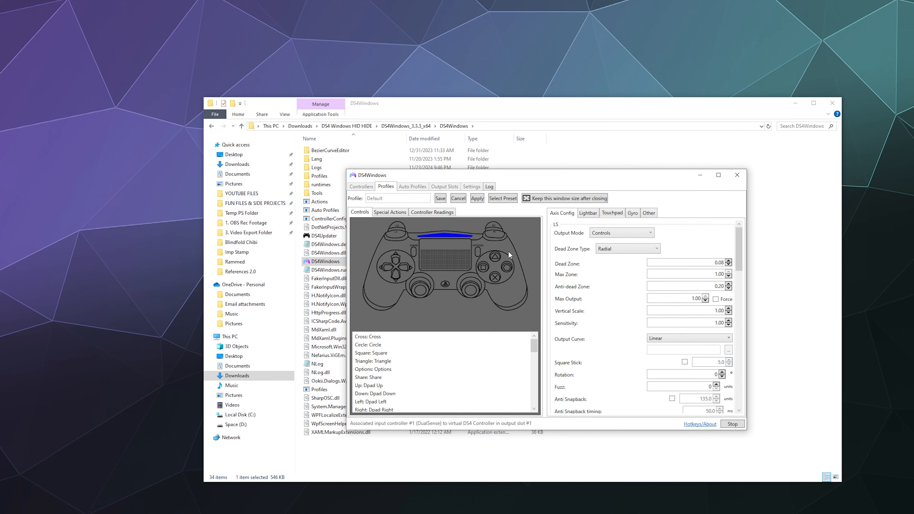
Step: Switch the emulated controller back to Xbox 360 and save the profile
left_click(648, 212)
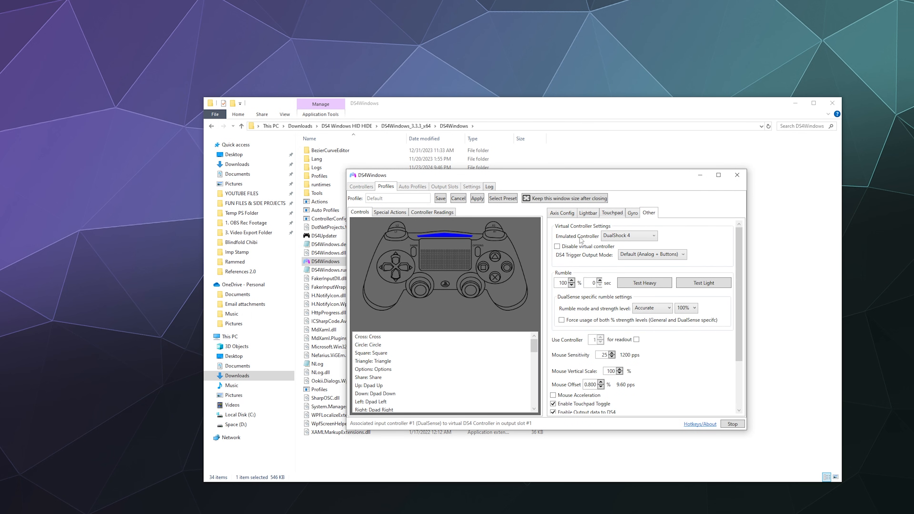
left_click(627, 236)
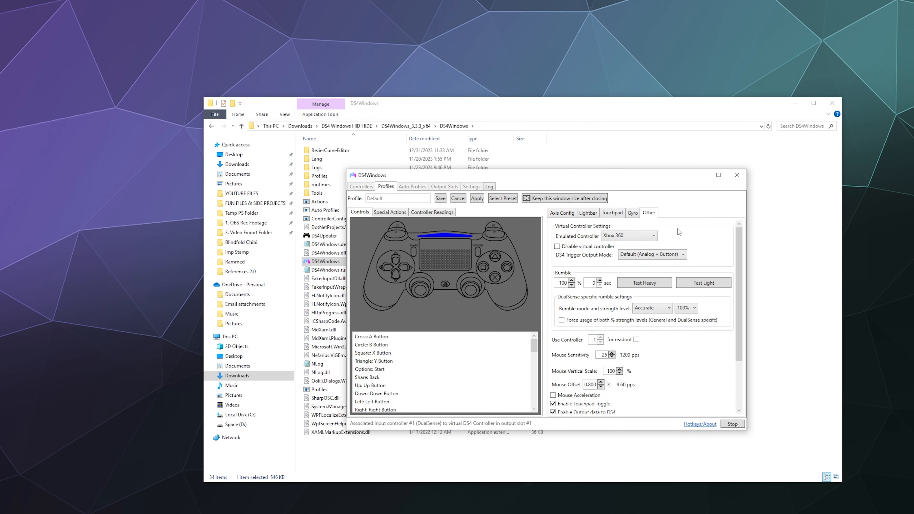
left_click(360, 186)
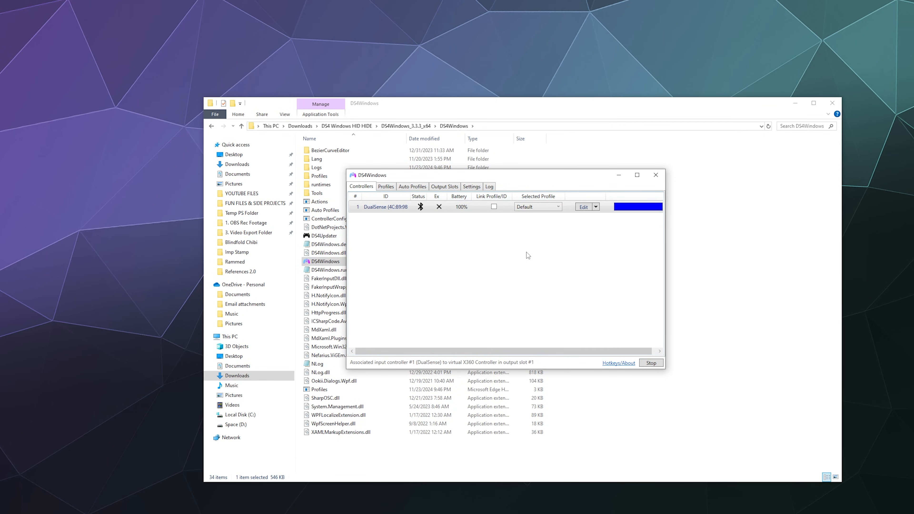
Step: Reopen the Default profile for editing to reach the Triangle mapping choices
left_click(585, 206)
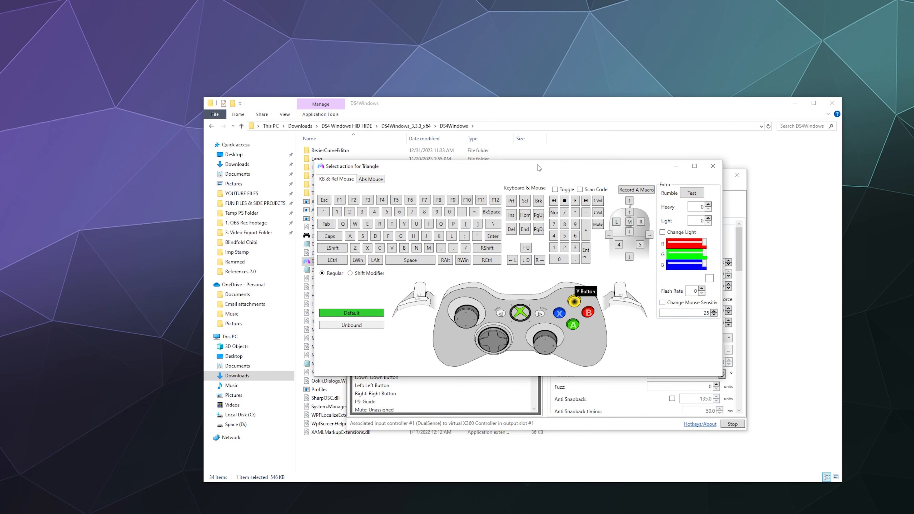
mouse_move(598, 377)
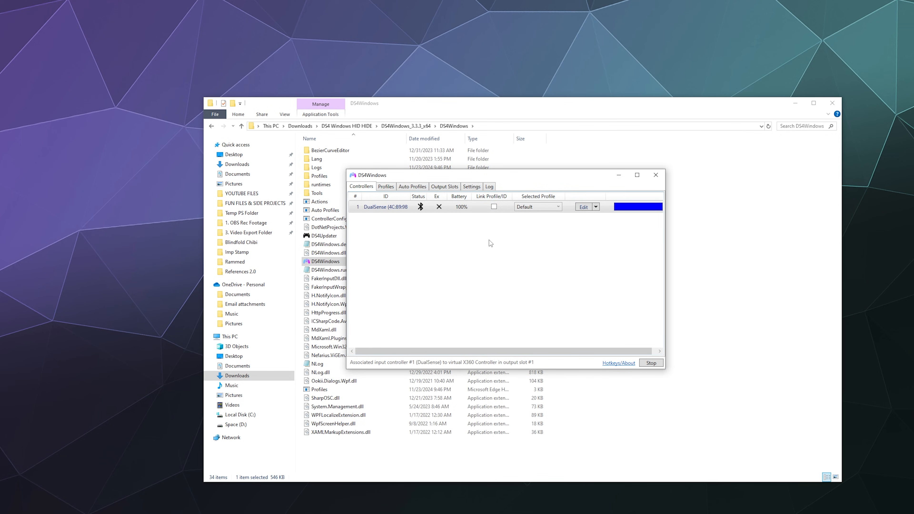
mouse_move(497, 246)
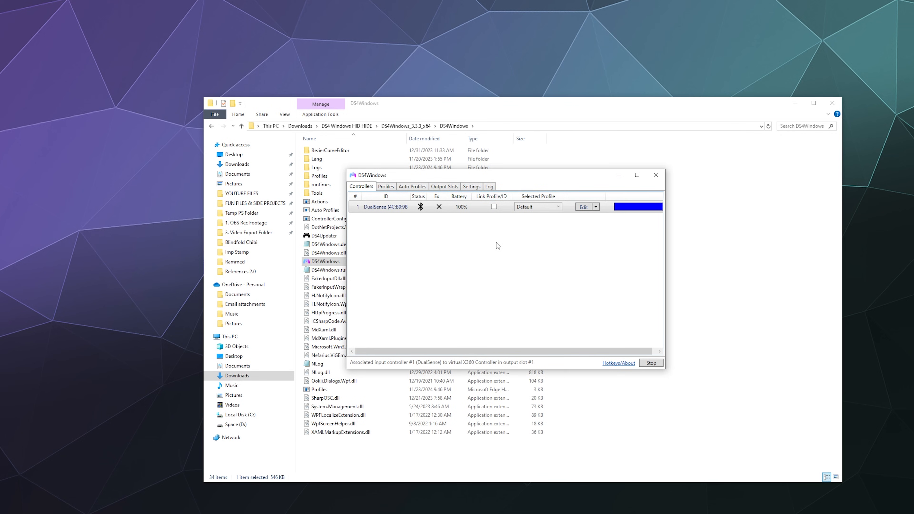